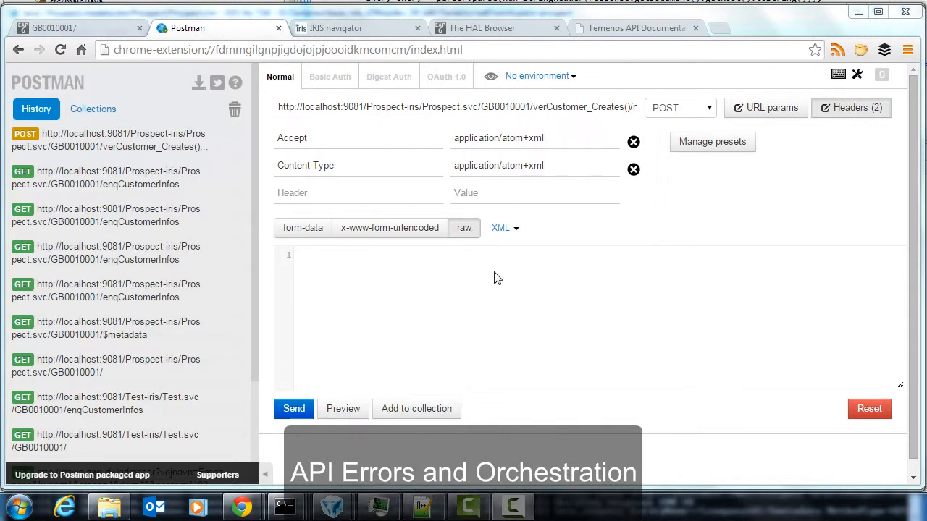
POST verCustomer_Creates()/new and scroll the returned blank customer XML entry.
double_click(282, 107)
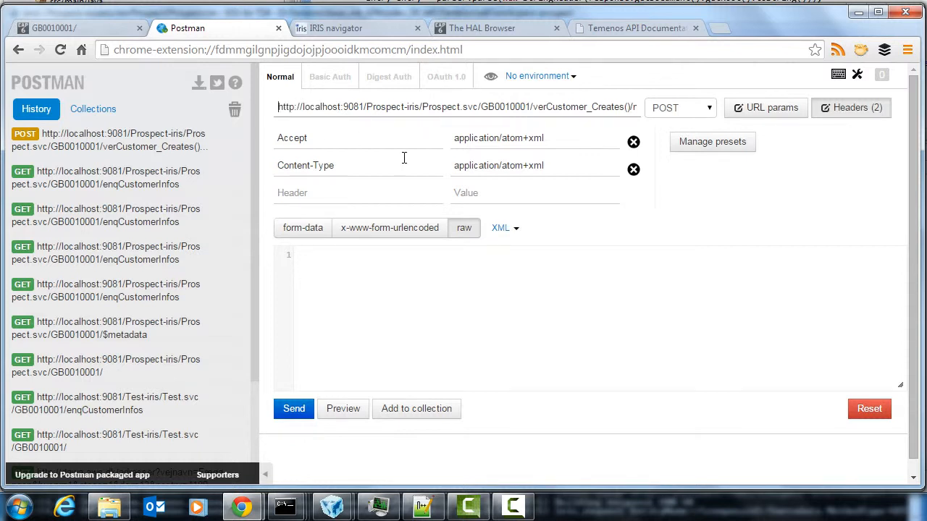
mouse_move(524, 239)
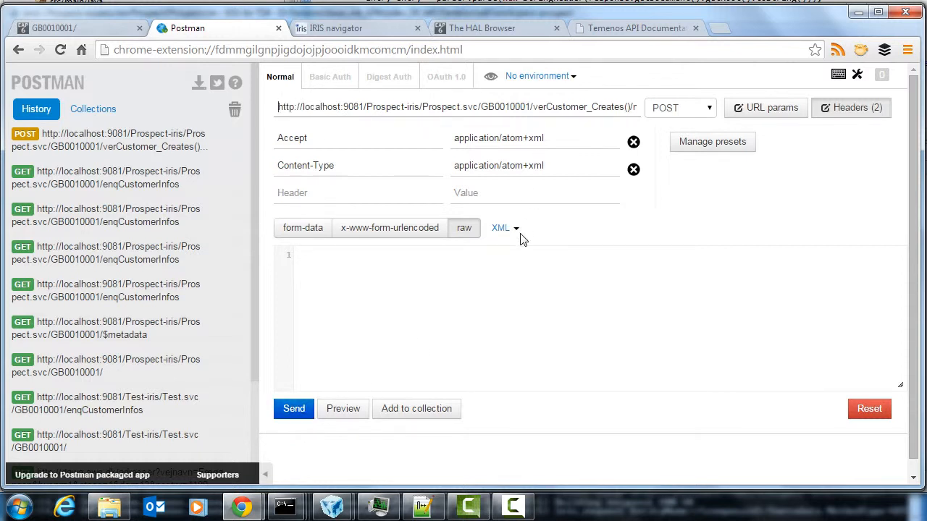
click(294, 408)
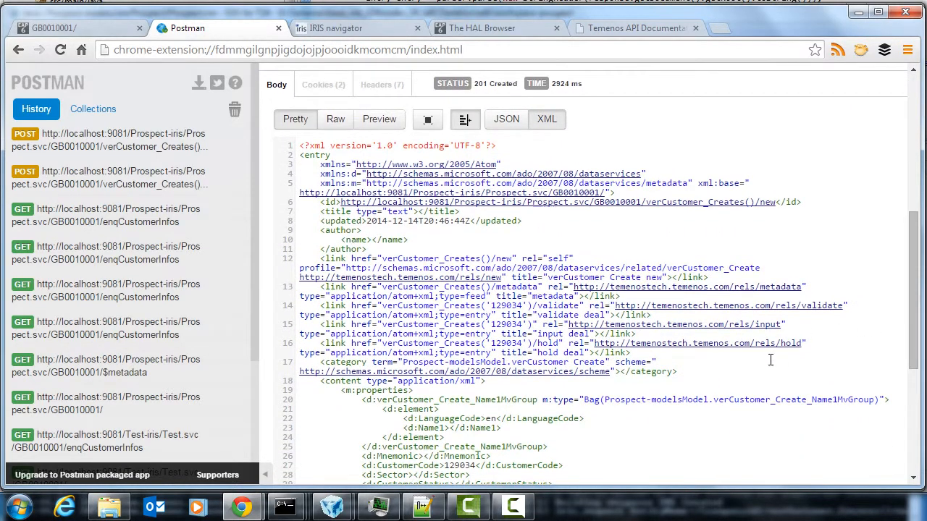
scroll(down, 3)
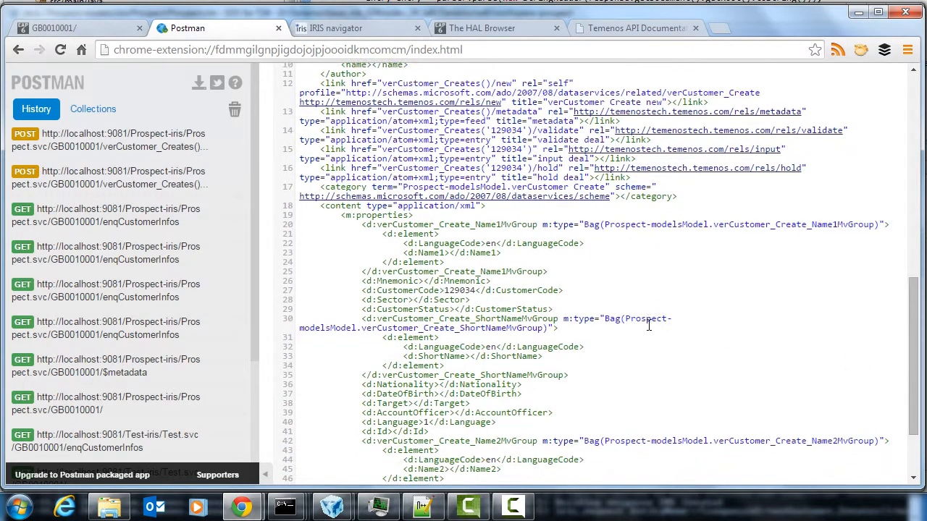
scroll(down, 3)
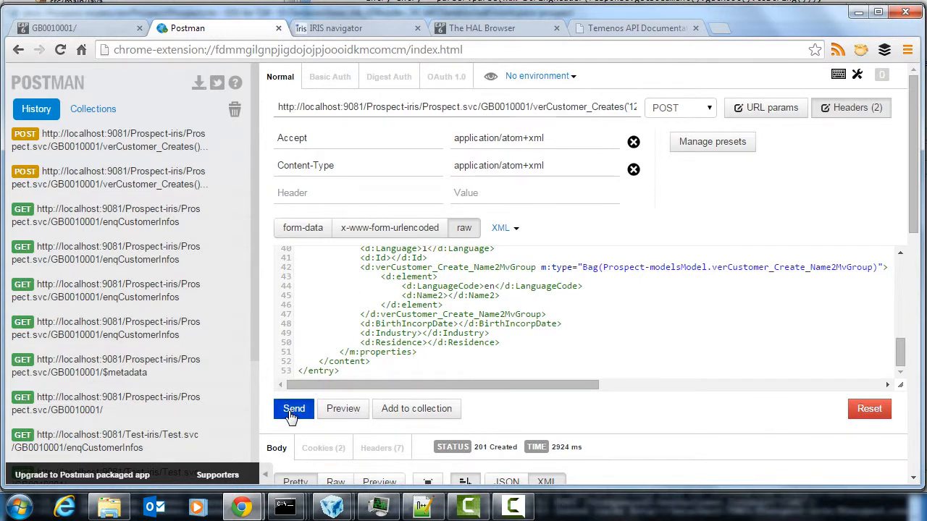
Send the customer 129034 request and inspect the INPUT MISSING NON_FATAL_ERROR entries.
click(292, 409)
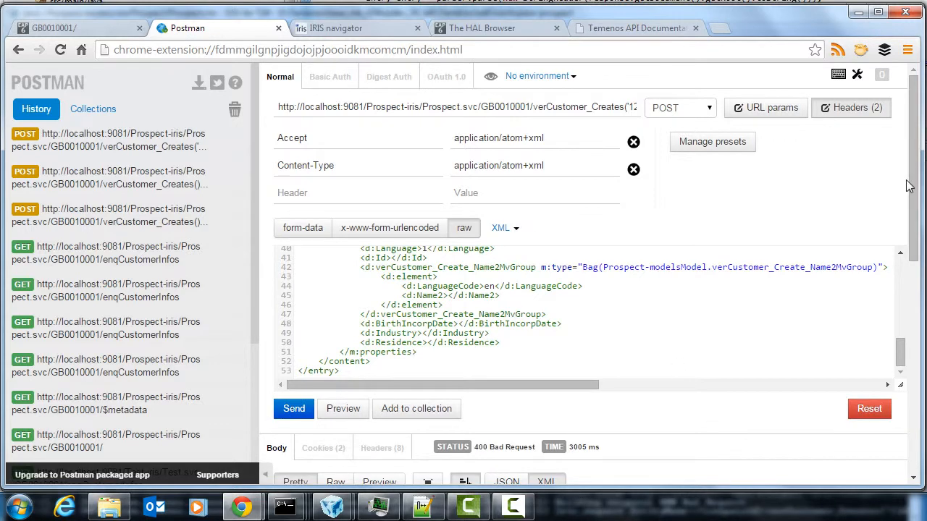
scroll(down, 3)
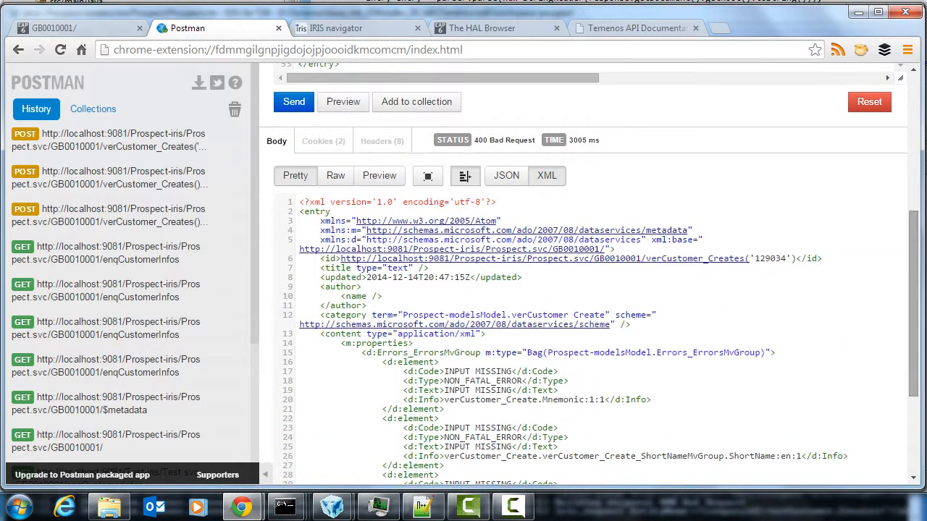
mouse_move(479, 148)
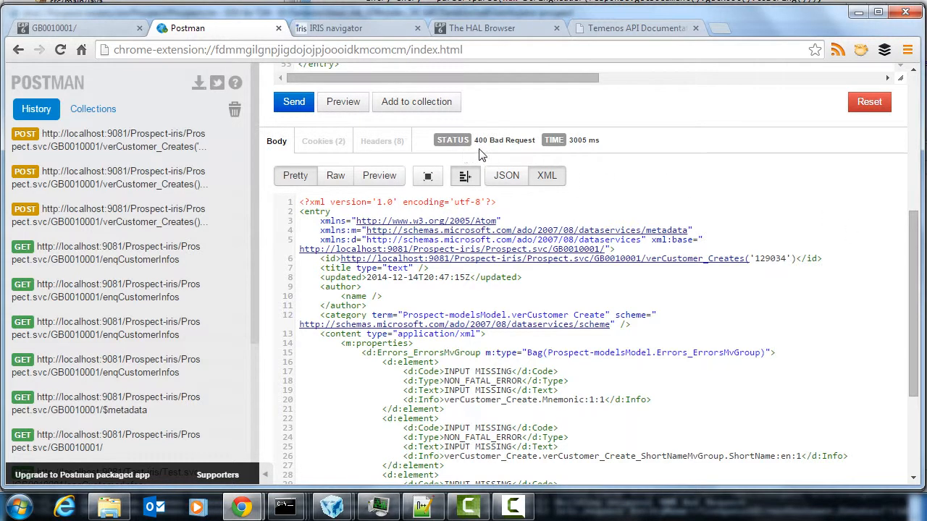
mouse_move(483, 150)
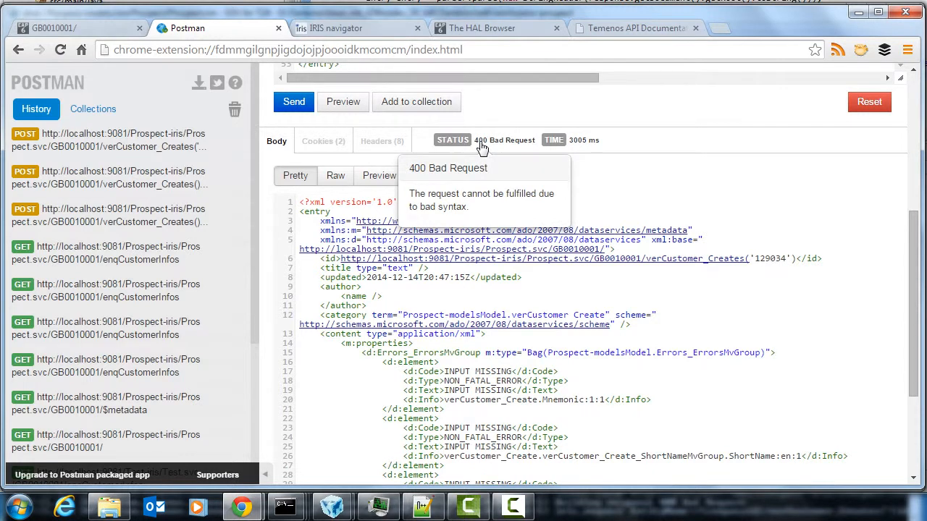
mouse_move(806, 265)
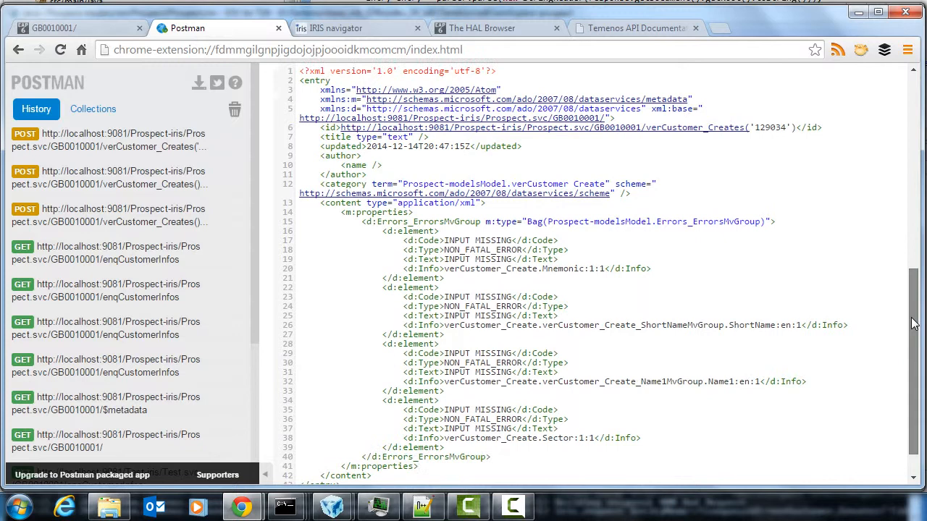
scroll(down, 3)
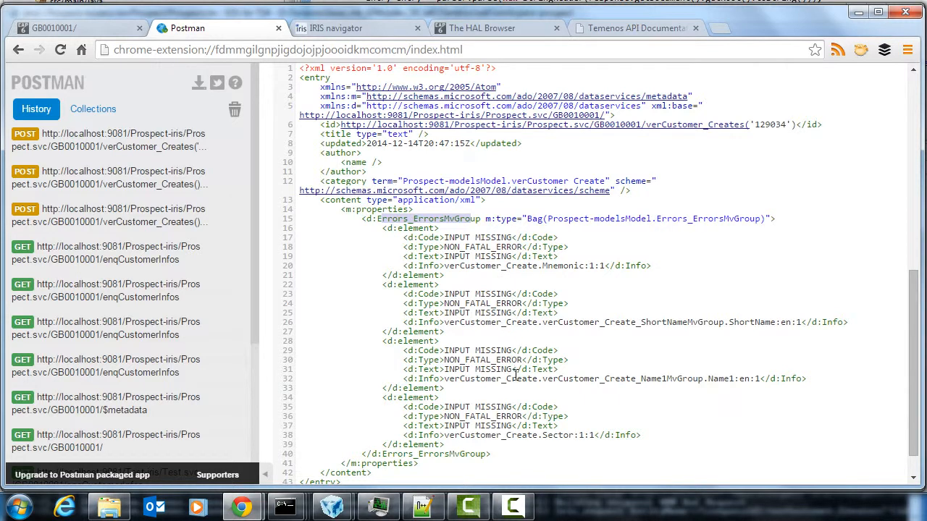
mouse_move(517, 404)
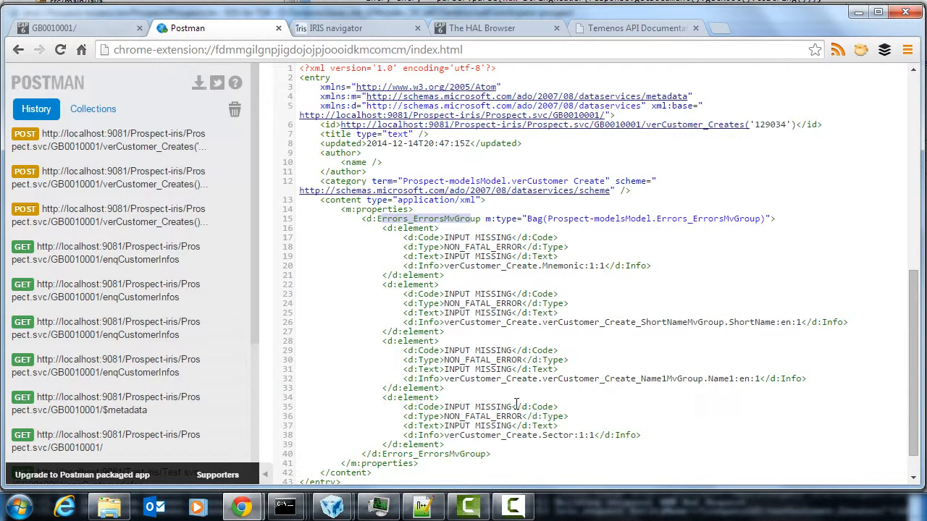
mouse_move(632, 333)
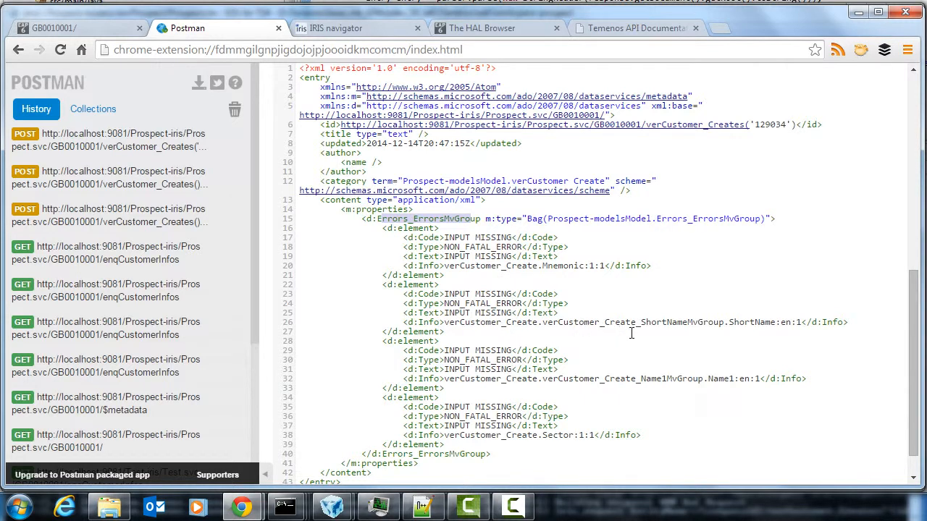
mouse_move(455, 370)
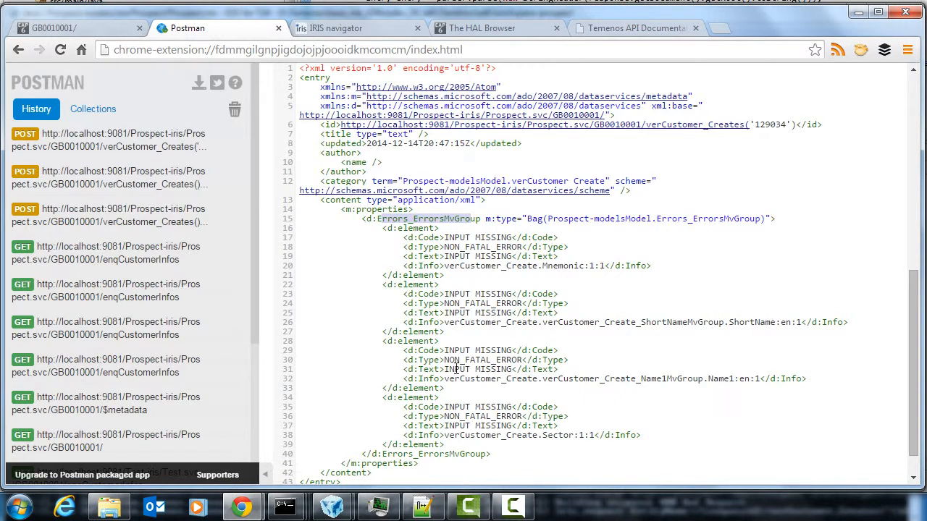
double_click(488, 360)
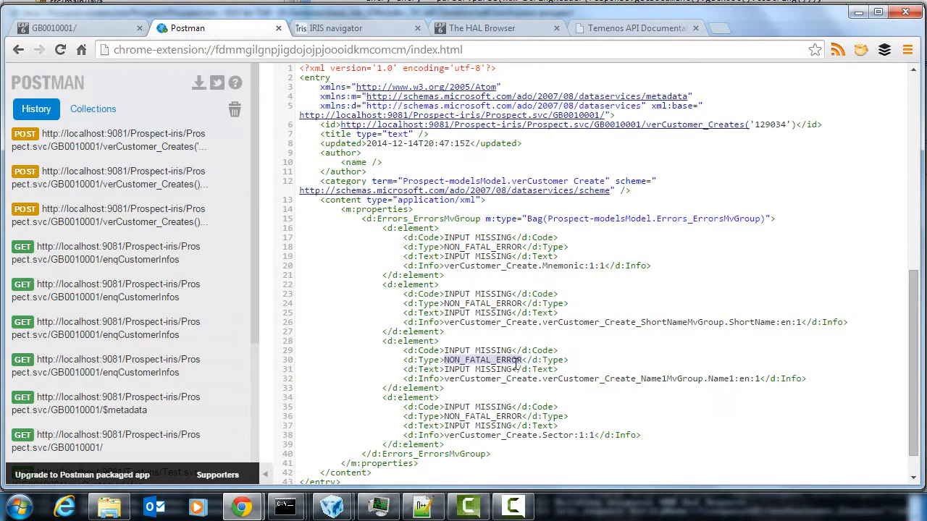
scroll(down, 3)
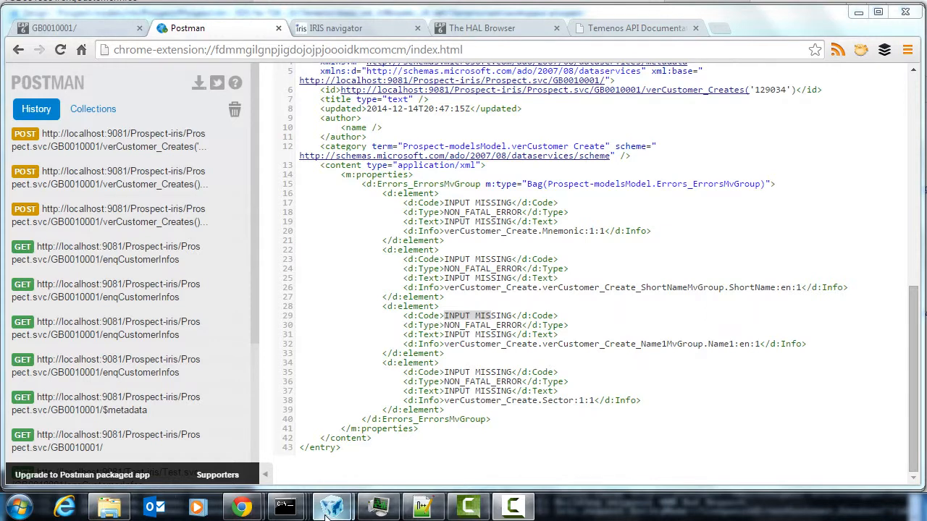
Switch to EDS, open CUSTOMER,CREATE.version and scroll its selected fields.
click(332, 506)
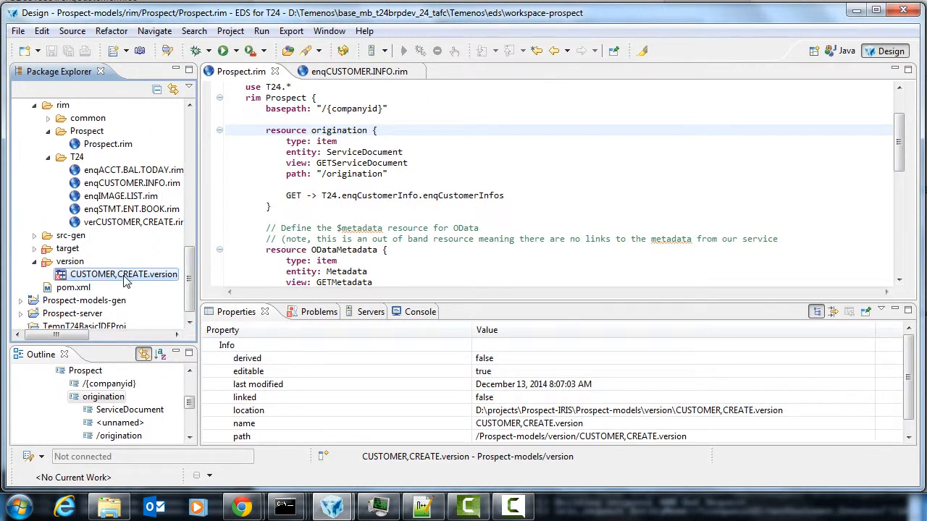
double_click(123, 274)
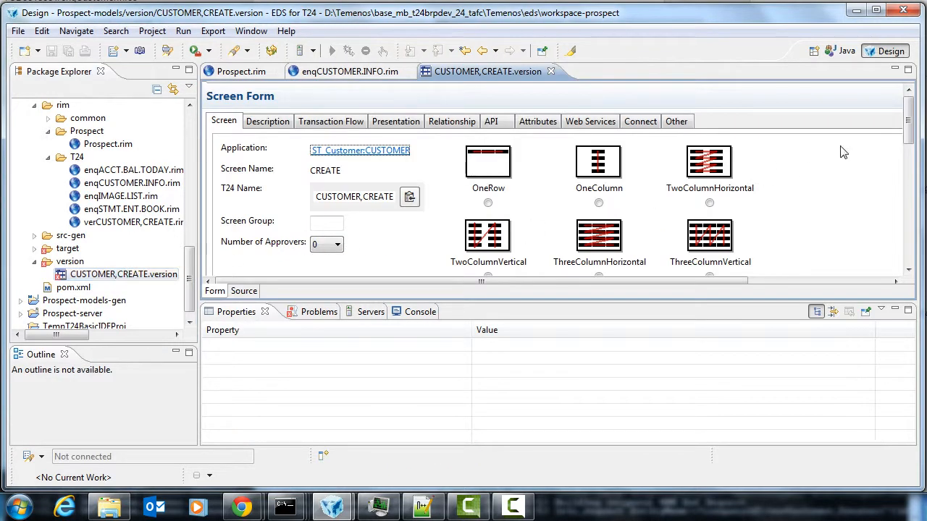
scroll(down, 3)
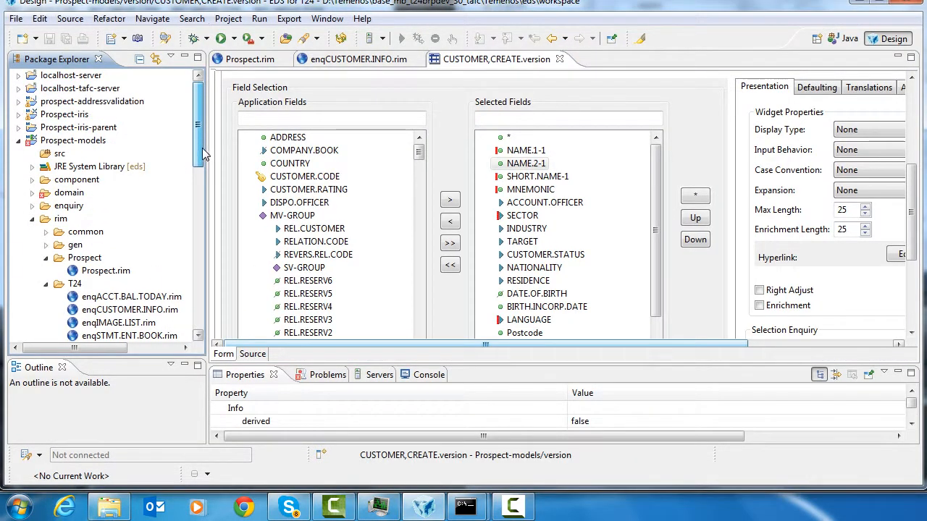
Open TestCustomerCreateITCase.java under Prospect-iris src/test/java and run it as a JUnit test.
click(18, 114)
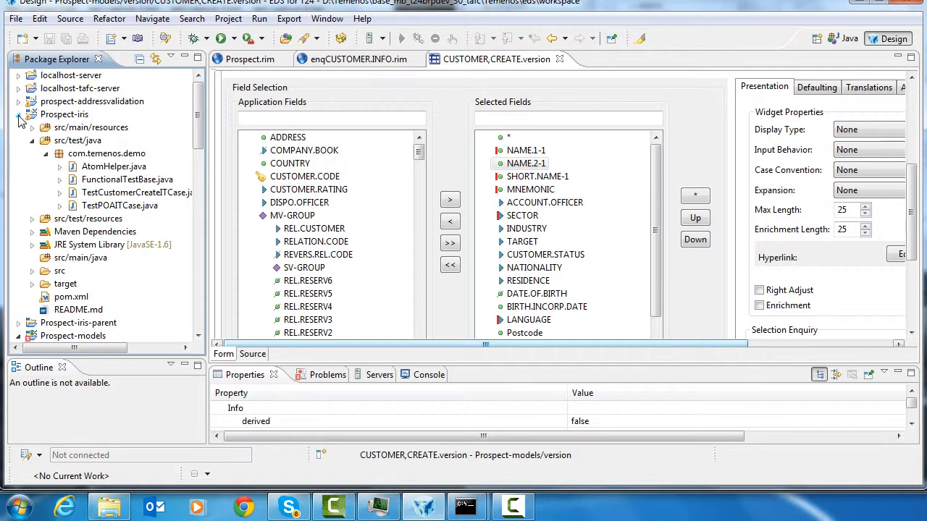
click(138, 192)
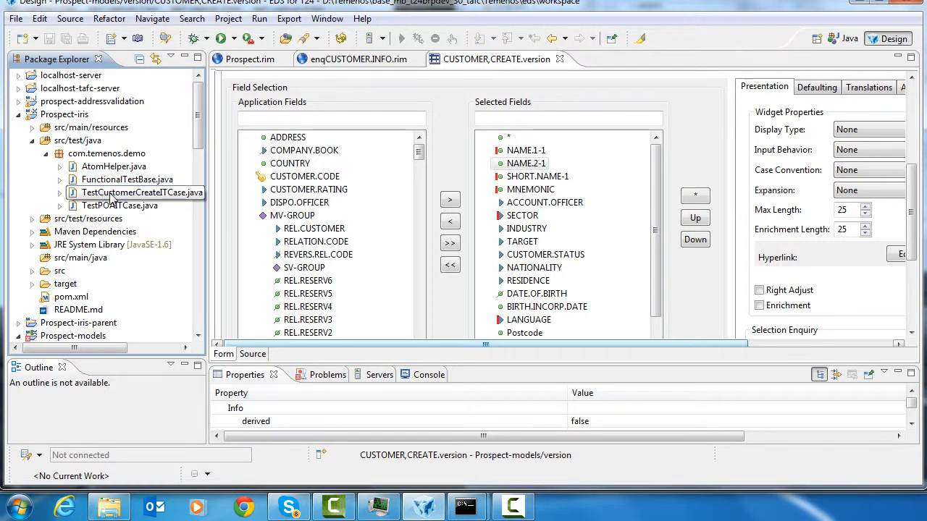
double_click(134, 192)
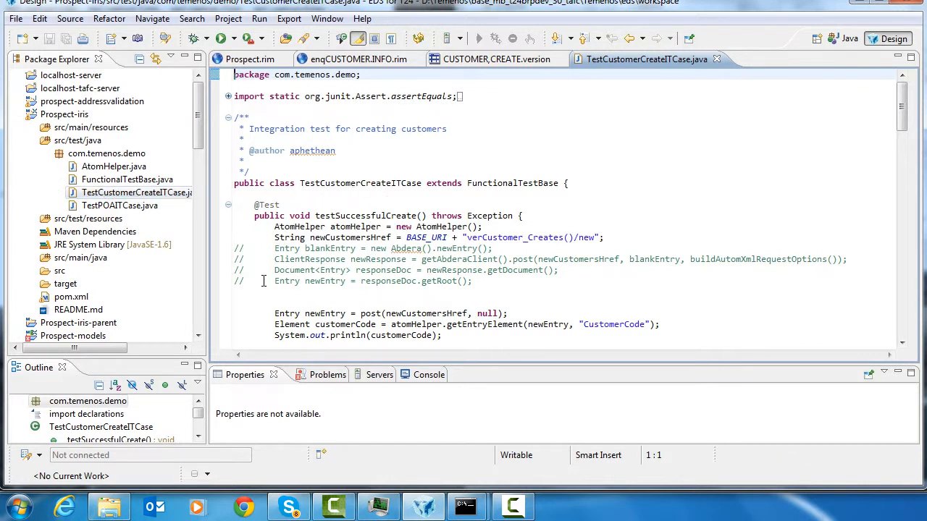
click(61, 192)
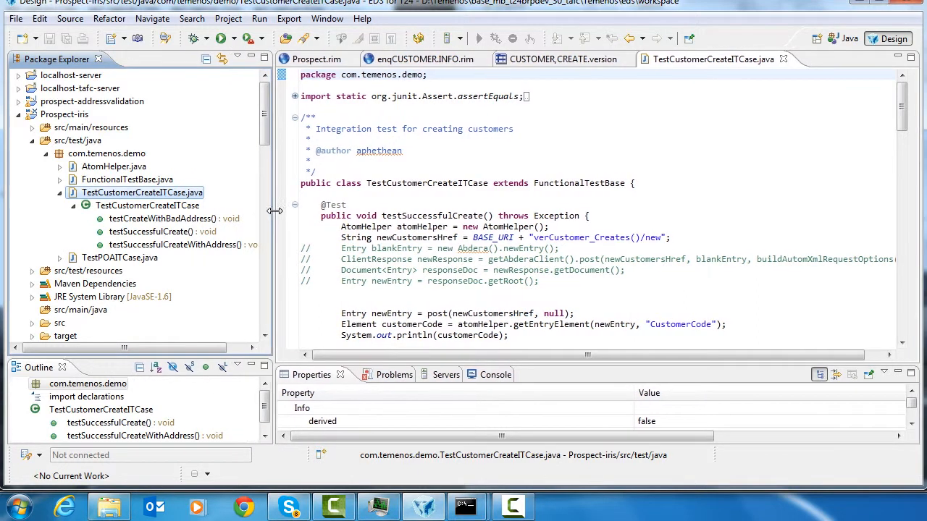
click(174, 245)
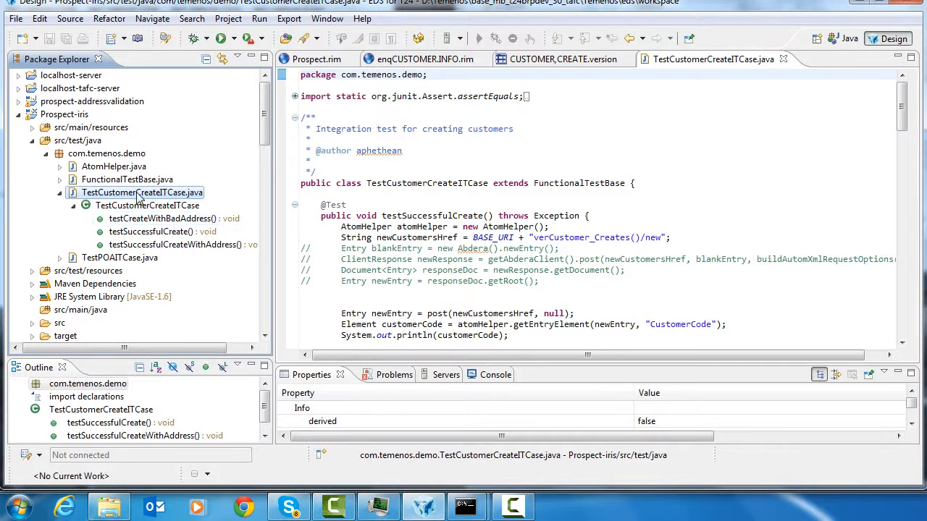
right_click(142, 192)
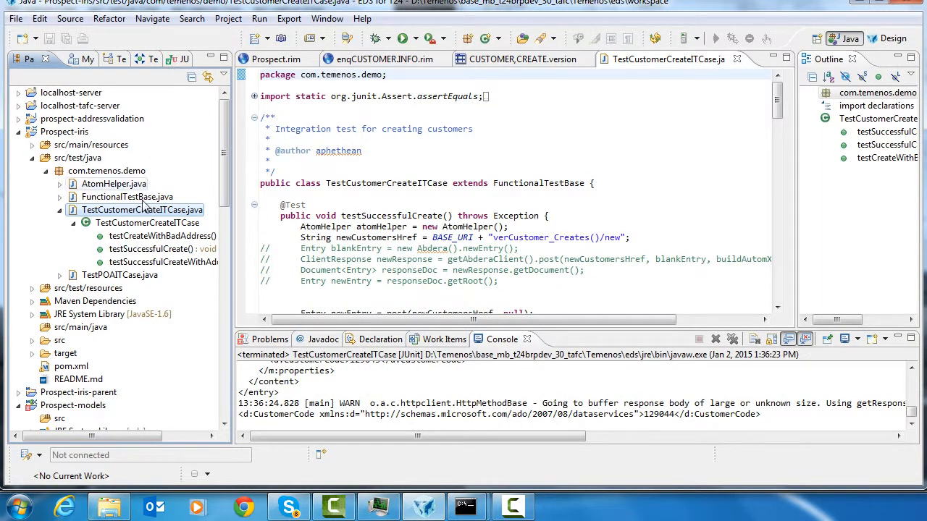
Expand the three passing JUnit results, scroll the test code, then return to CUSTOMER,CREATE.version.
right_click(142, 210)
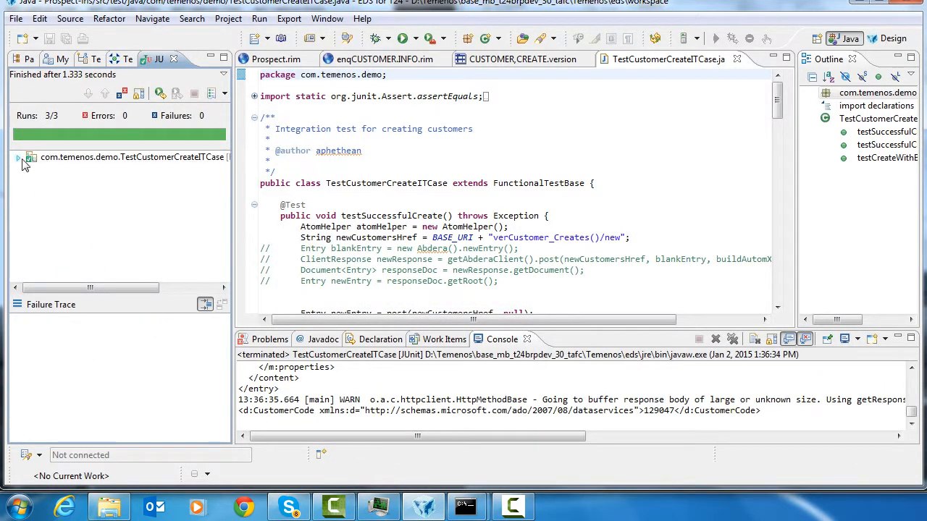
click(15, 157)
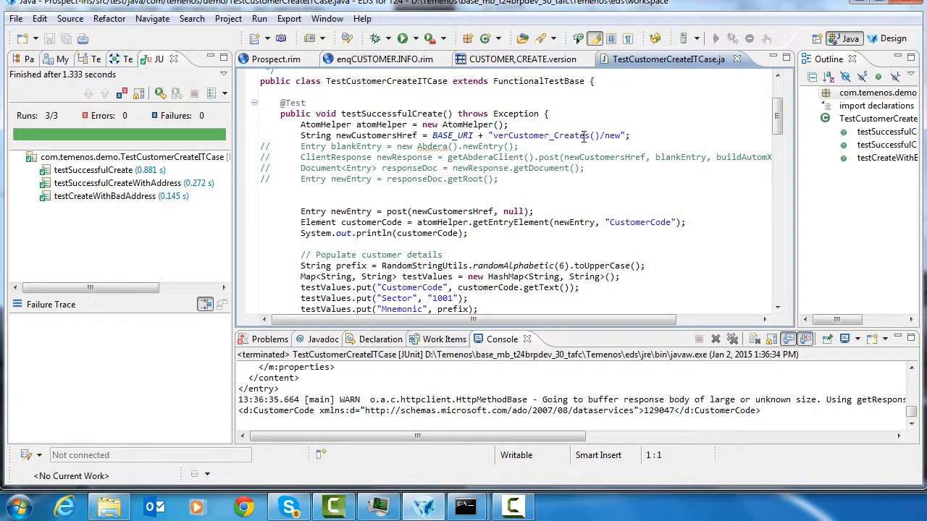
scroll(down, 3)
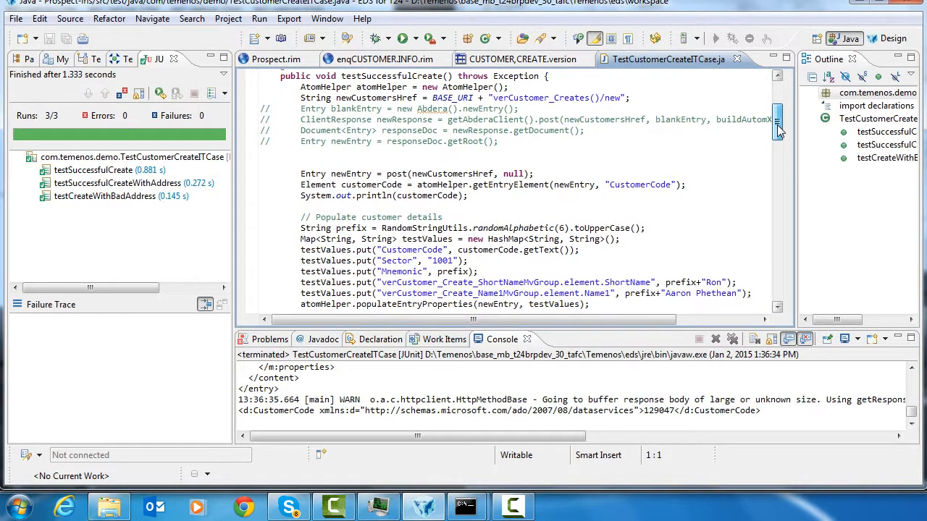
scroll(down, 3)
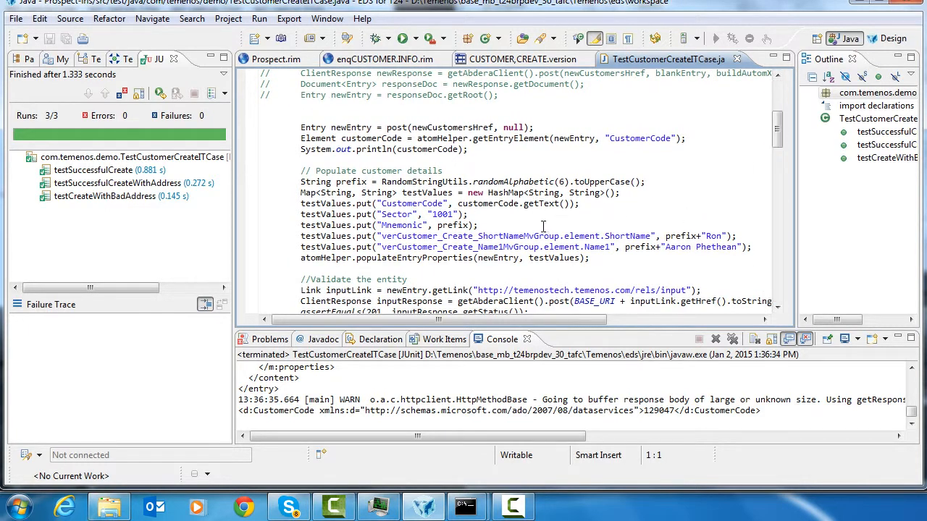
mouse_move(576, 246)
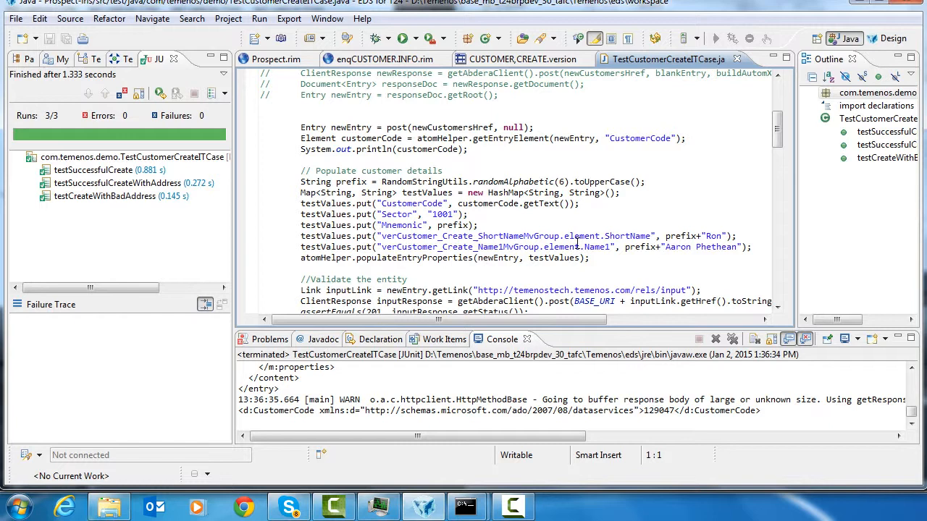
scroll(down, 3)
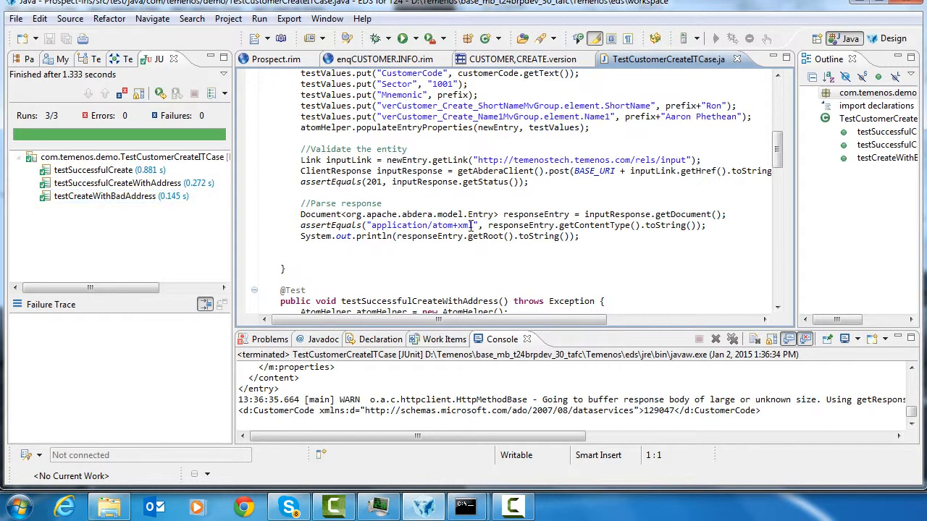
mouse_move(646, 225)
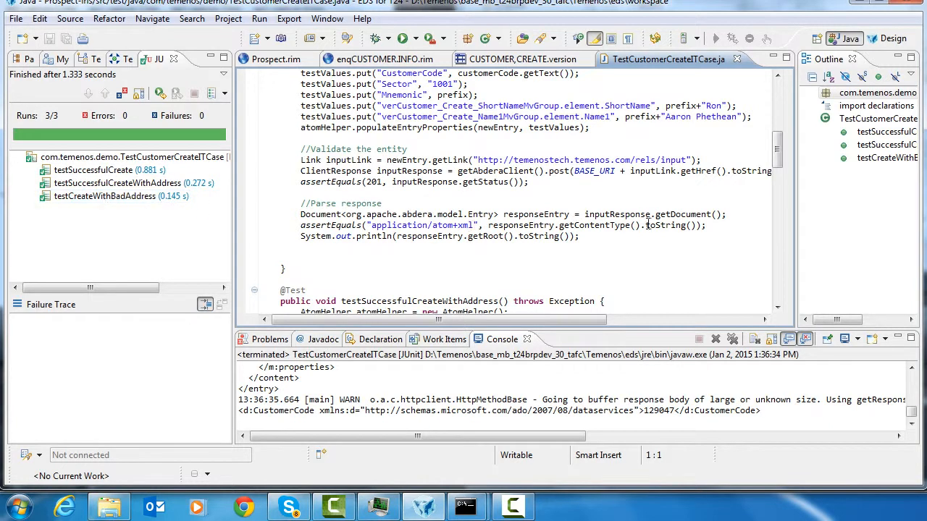
click(519, 59)
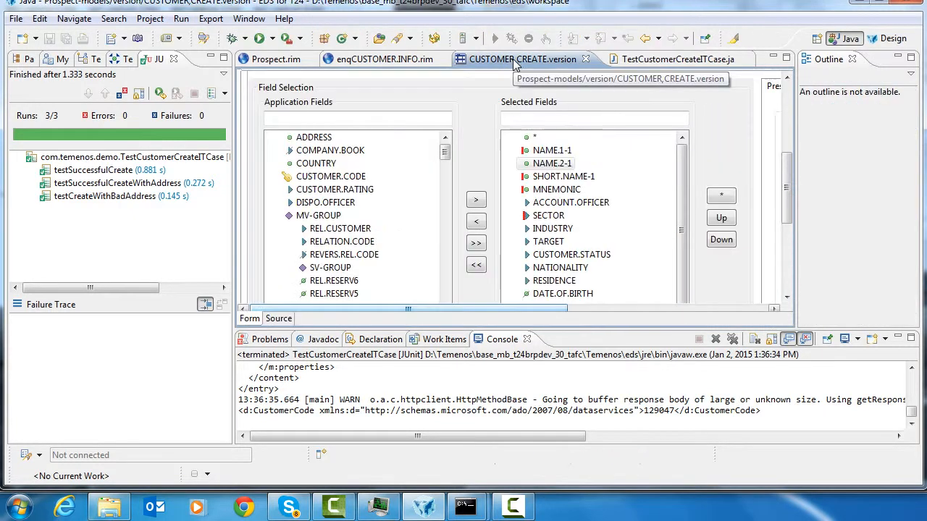
Select NAME.2-1 and tick its Mandatory checkbox.
click(552, 163)
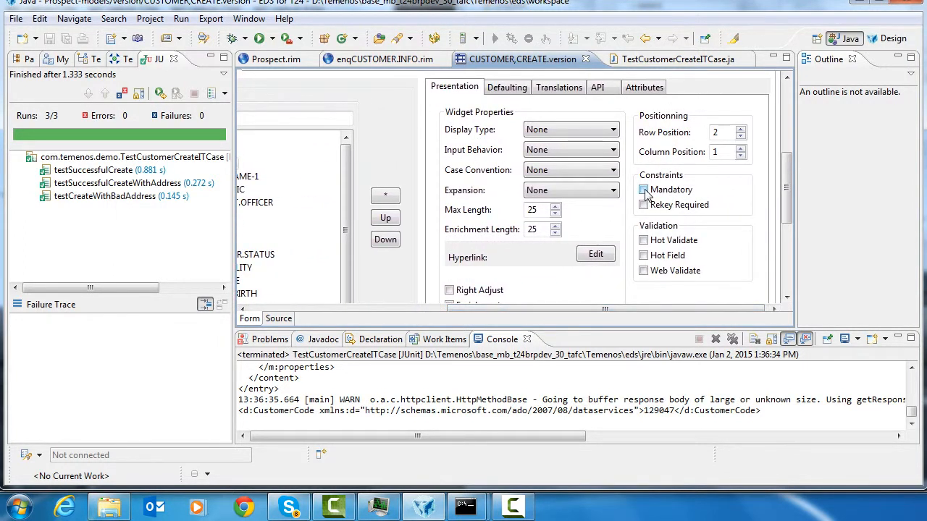
click(643, 190)
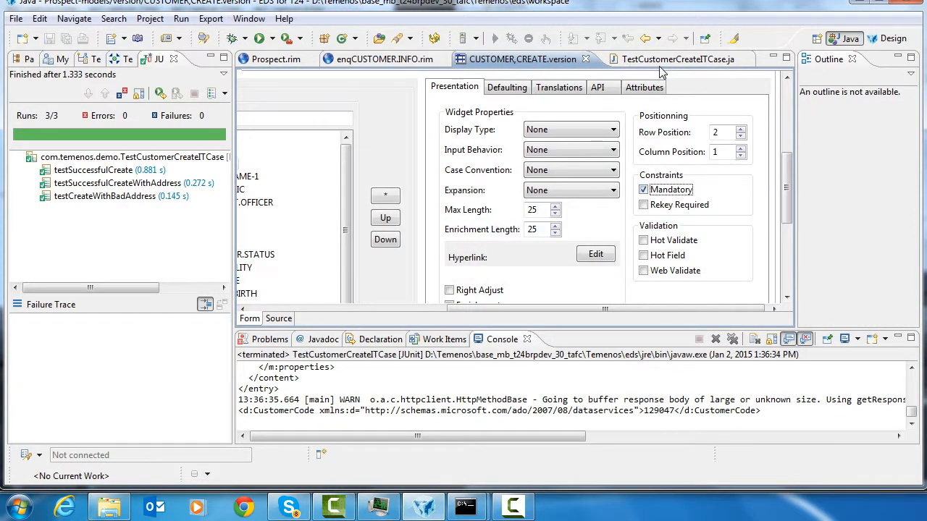
mouse_move(686, 58)
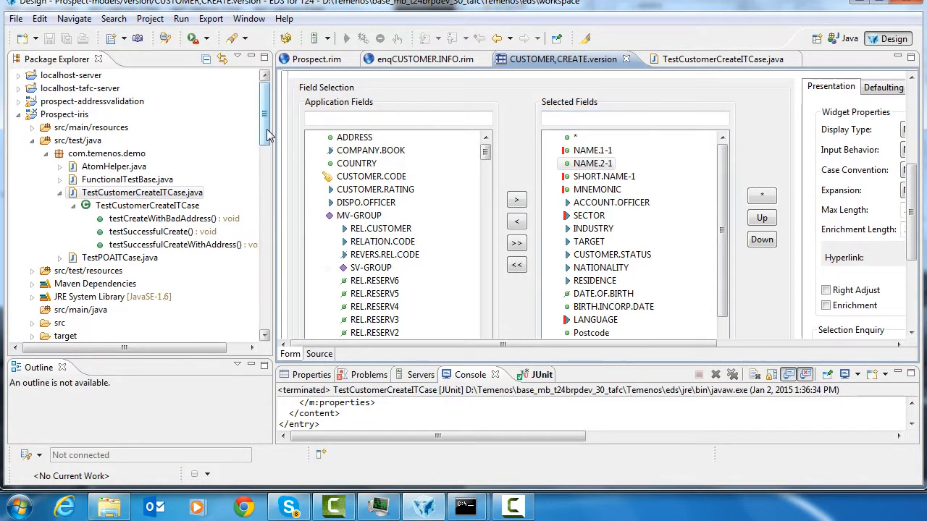
Deploy CUSTOMER,CREATE.version from the Package Explorer to T24.
scroll(down, 3)
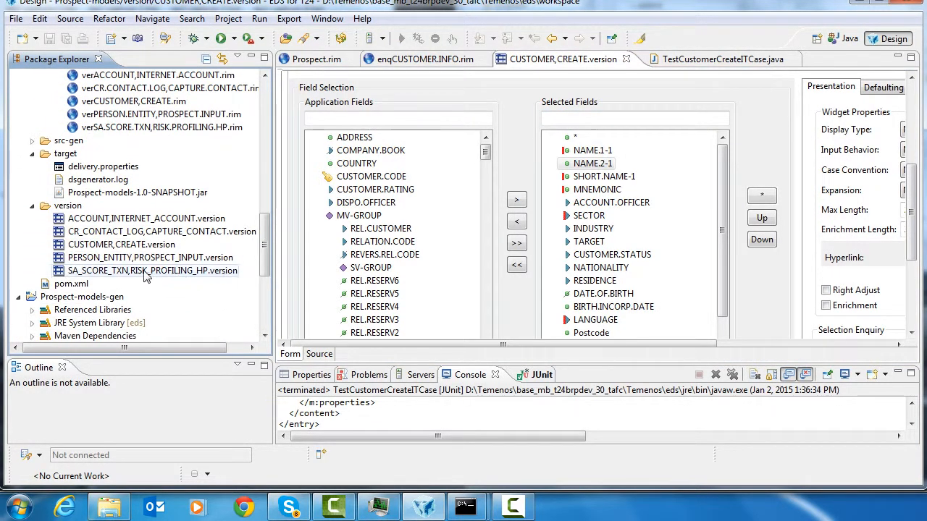
right_click(121, 244)
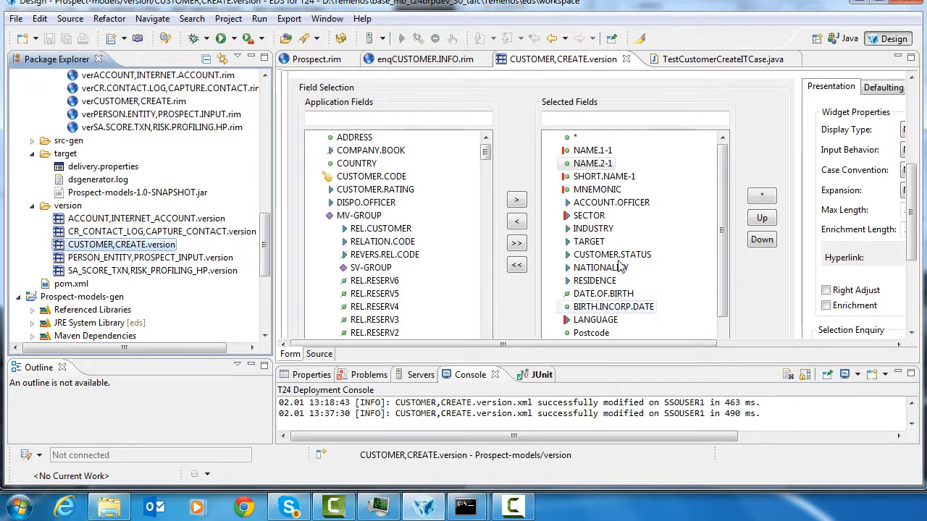
mouse_move(631, 349)
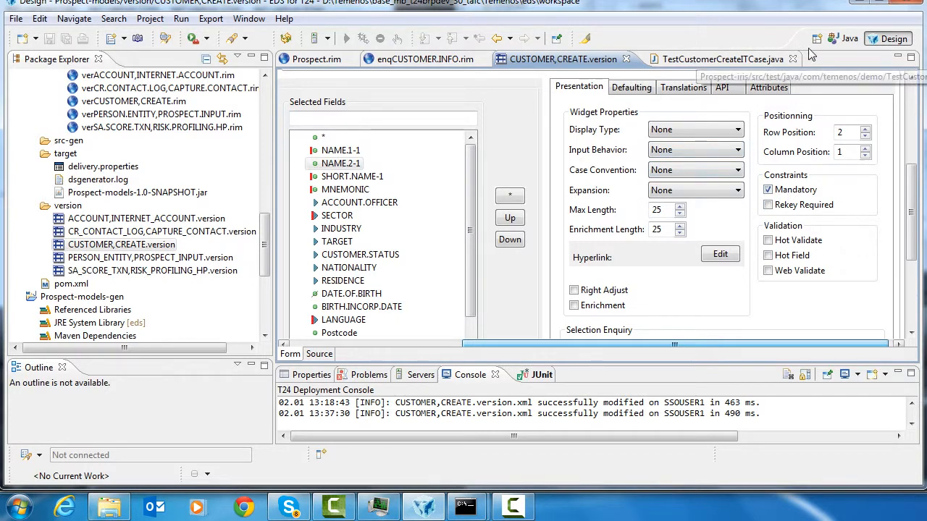
Rerun the com.temenos.demo.TestCustomerCreateITCase suite from the JUnit view.
right_click(72, 157)
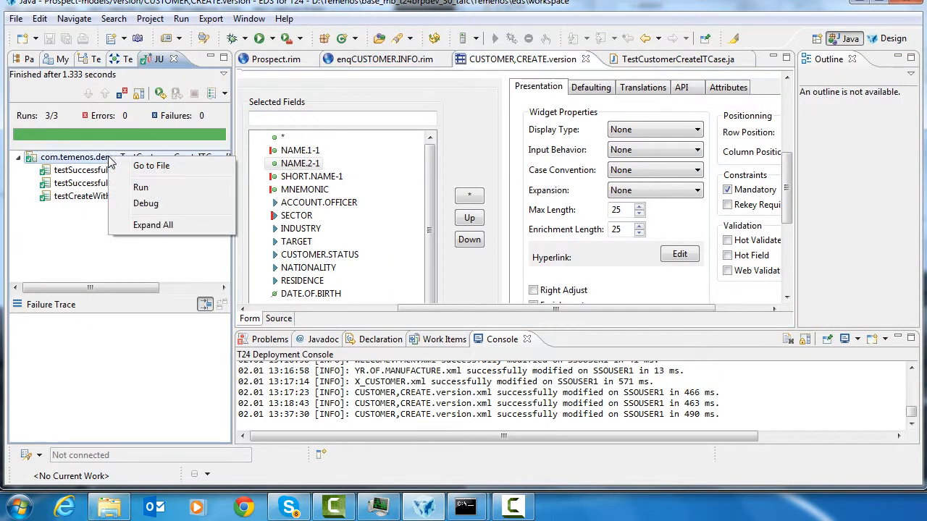
click(140, 187)
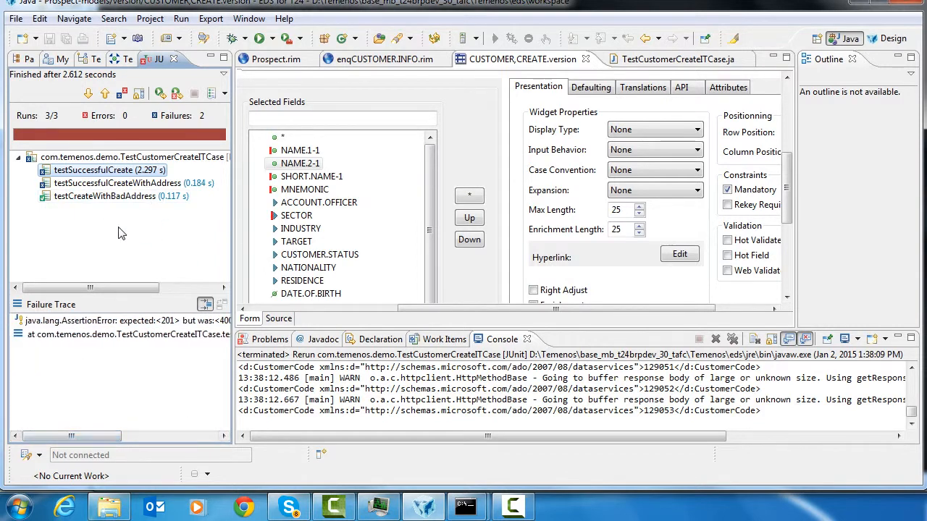
mouse_move(164, 267)
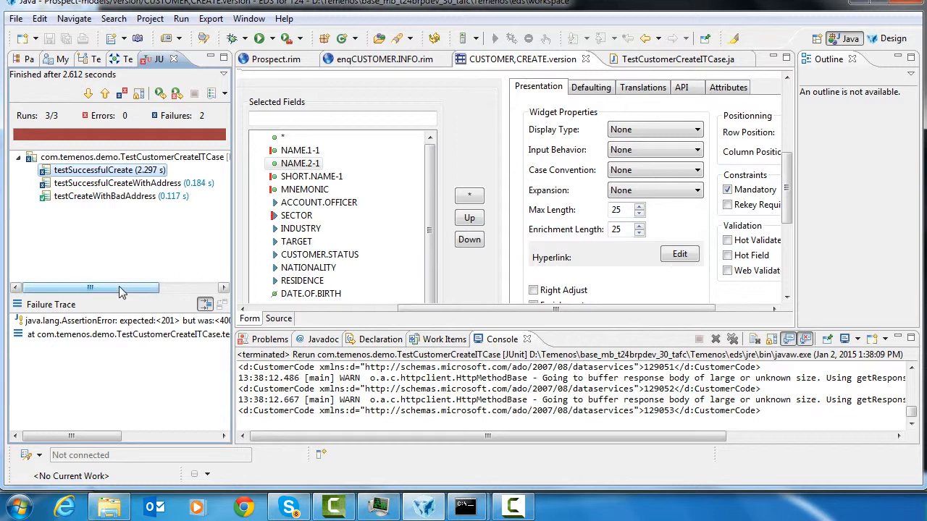
mouse_move(152, 277)
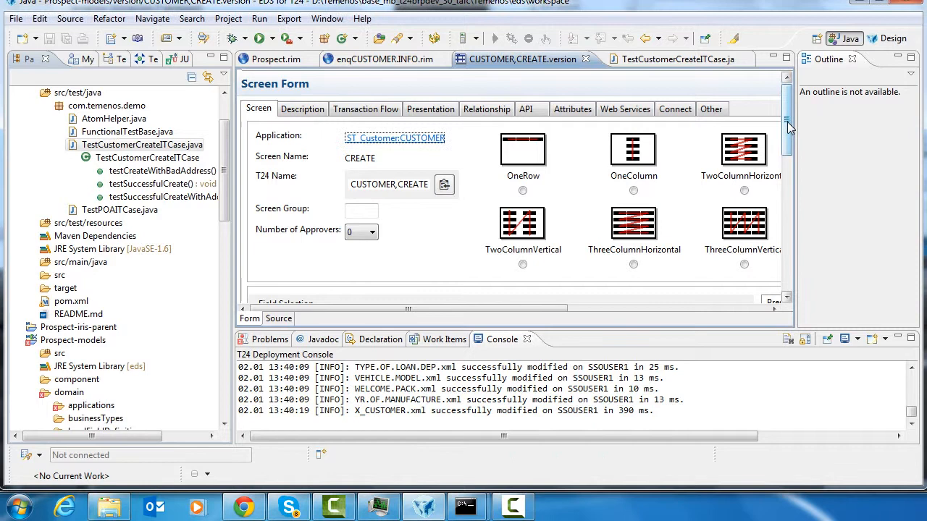
scroll(down, 3)
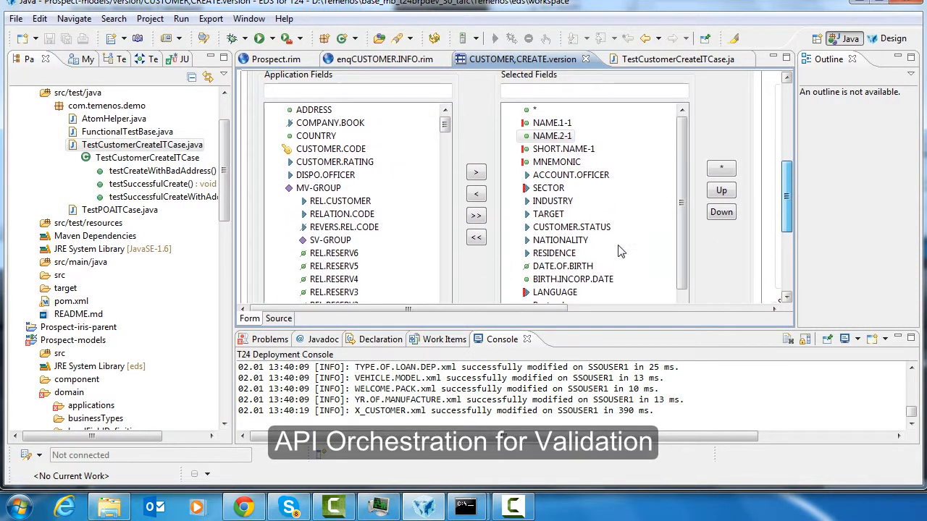
mouse_move(658, 250)
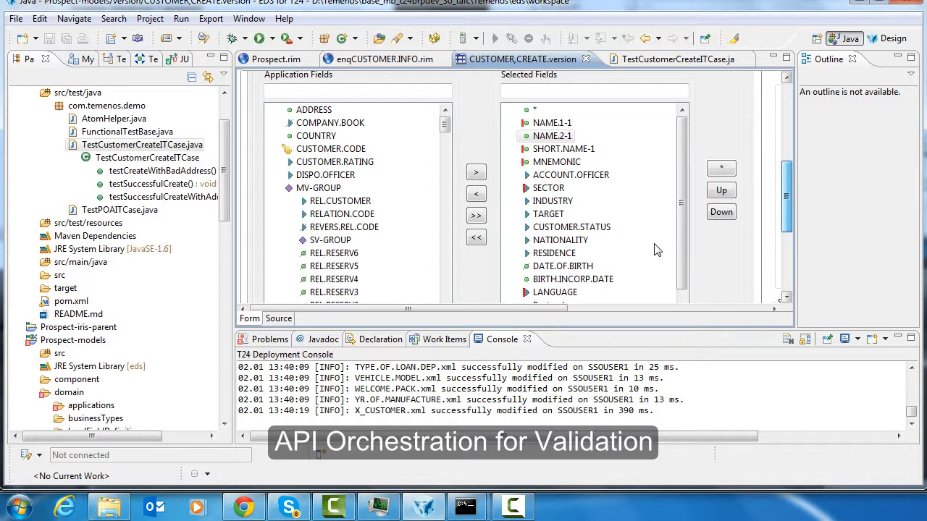
mouse_move(683, 205)
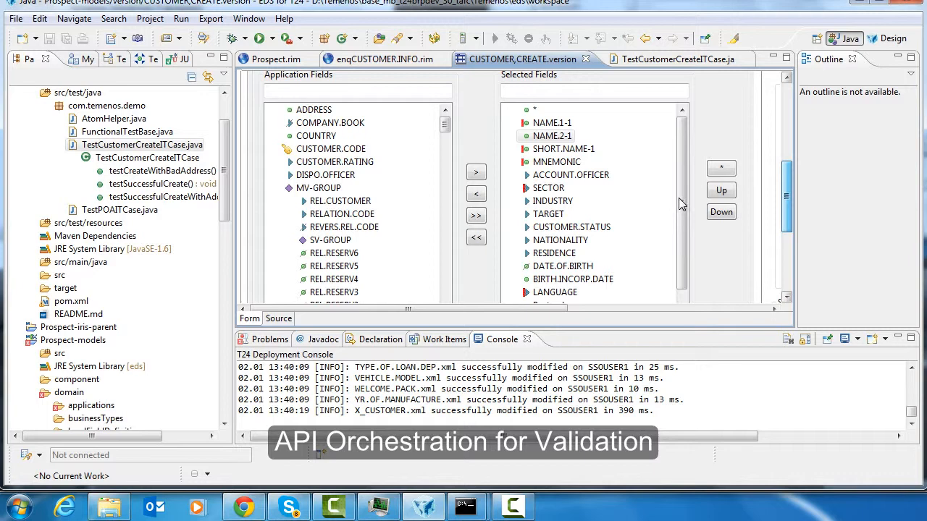
scroll(down, 3)
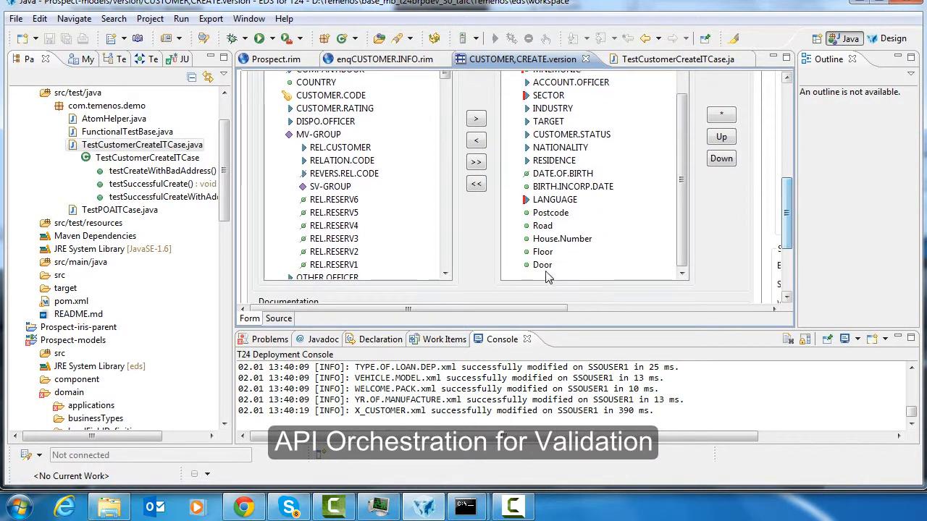
click(543, 265)
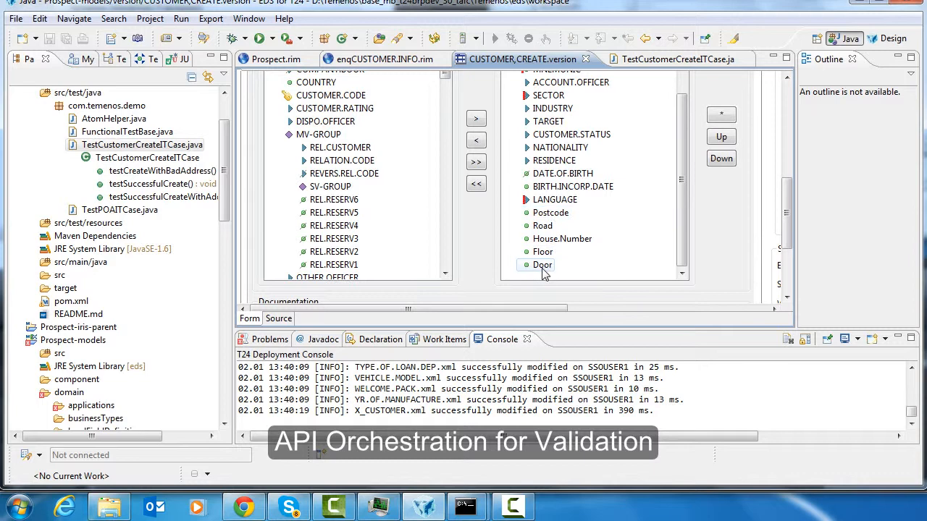
mouse_move(621, 251)
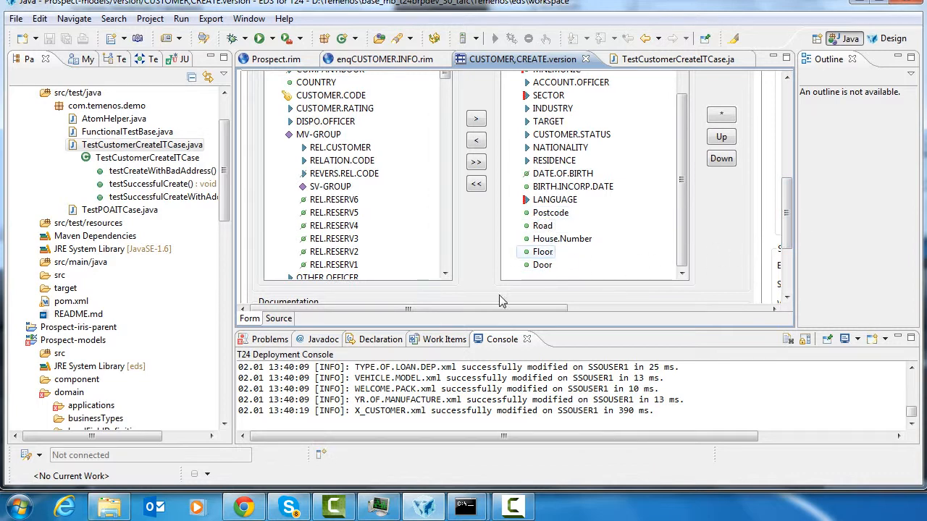
click(243, 506)
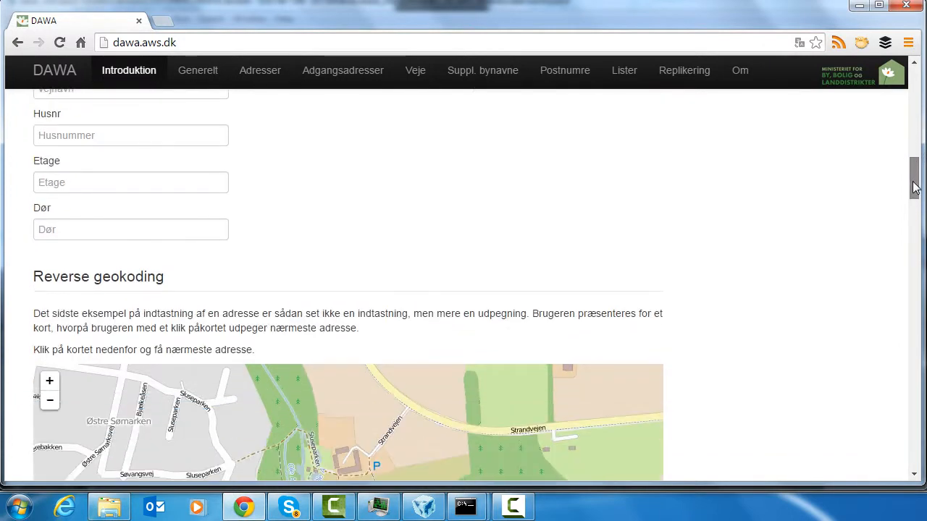
Scroll the DAWA Introduktion page to the Download af adresser examples.
scroll(up, 3)
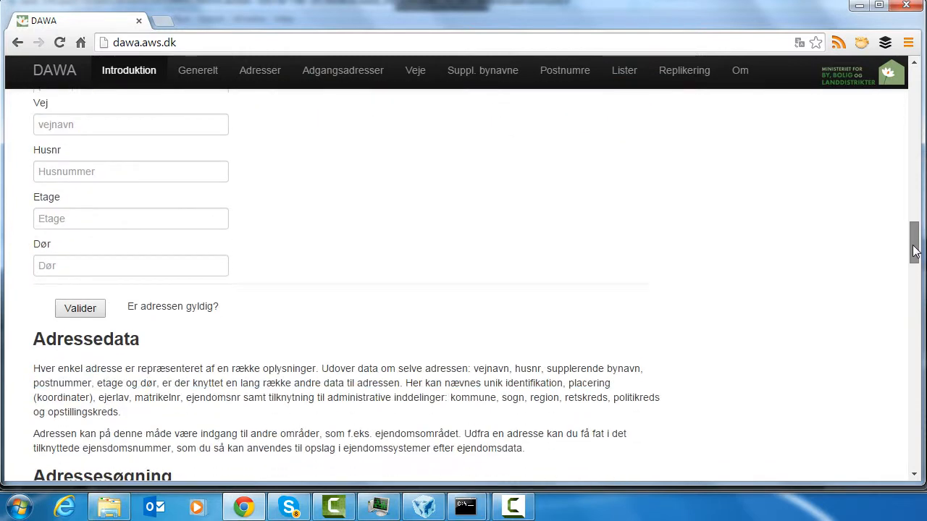
scroll(down, 3)
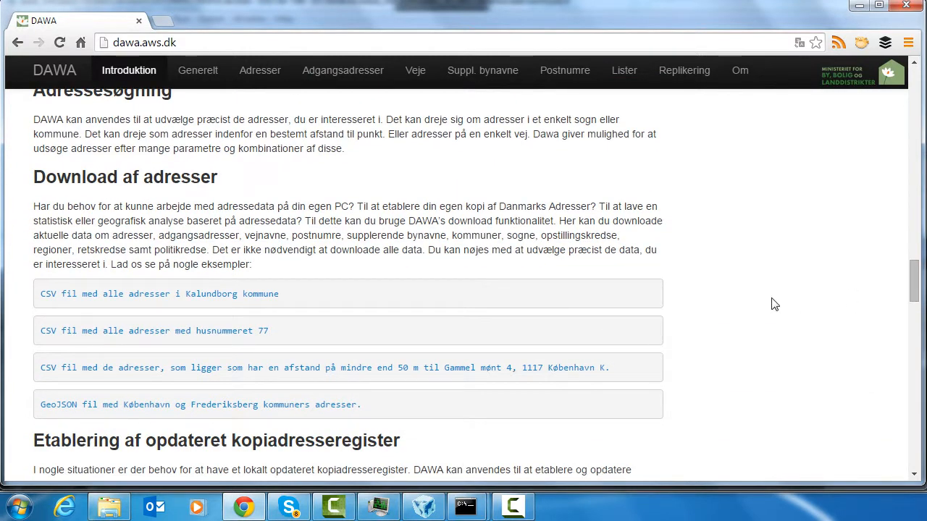
mouse_move(807, 272)
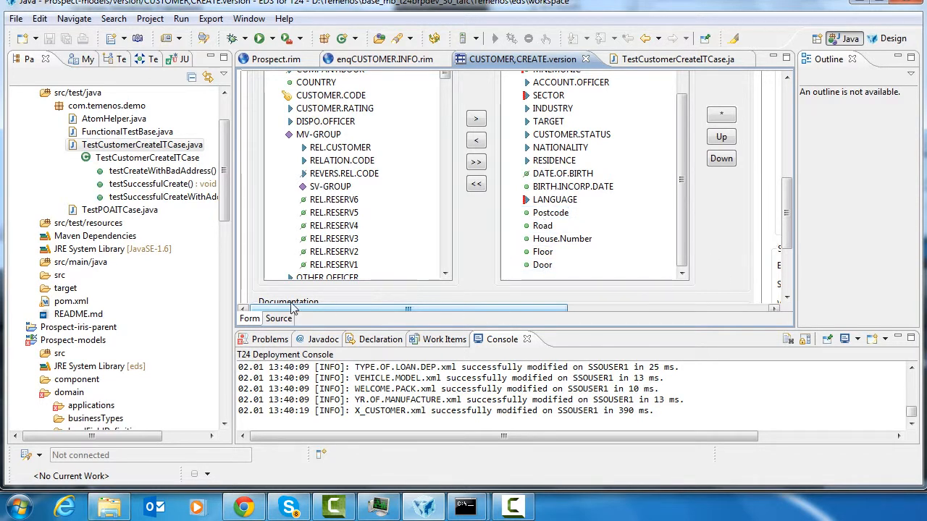
Open X_CUSTOMER.domain and expand CUSTOMER to list the ADDR postcode, road, house number, floor and door fields.
scroll(down, 3)
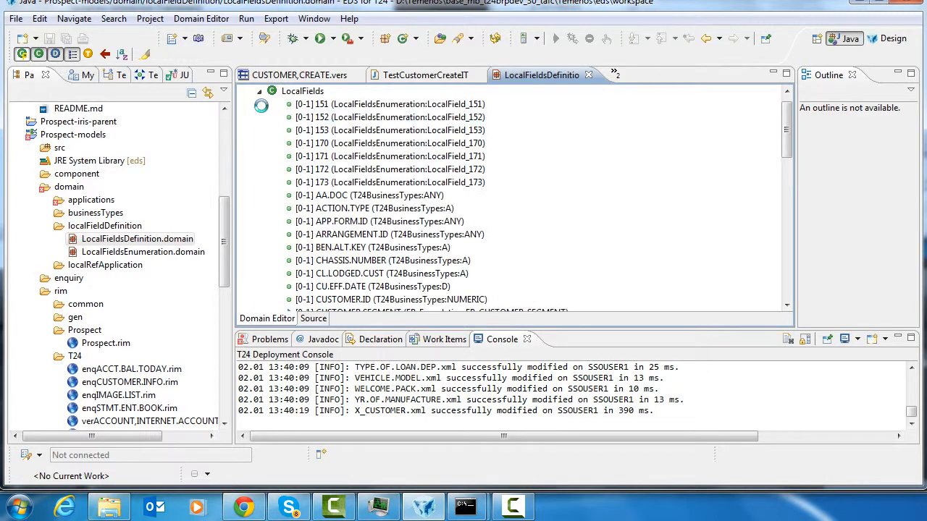
scroll(down, 3)
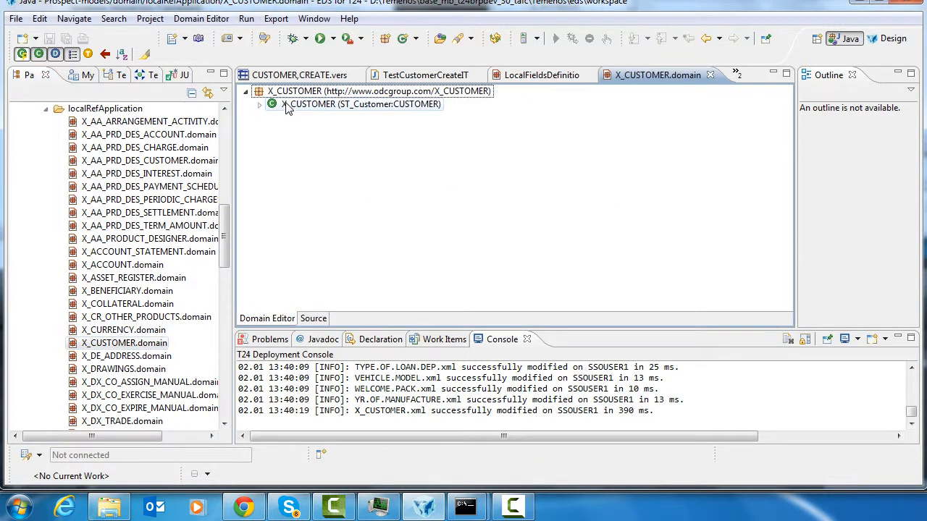
click(259, 104)
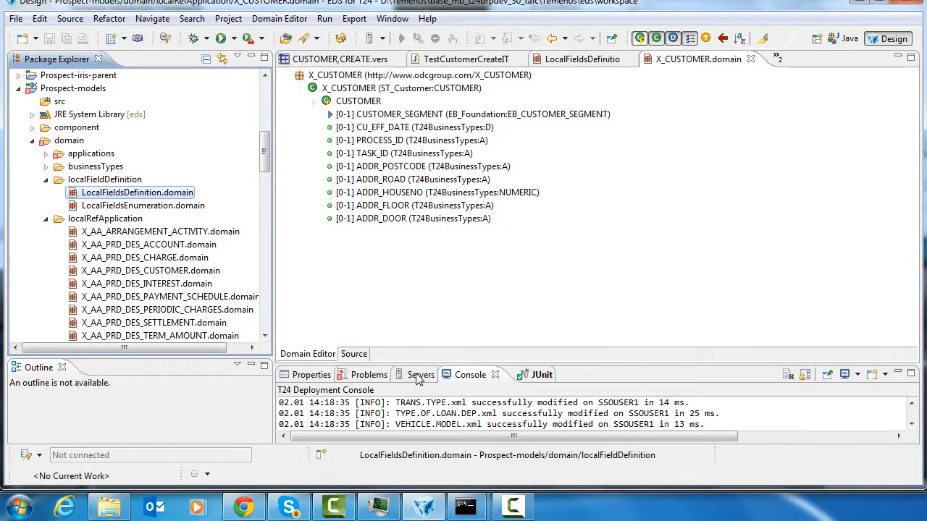
Deploy the X_CUSTOMER.domain local fields to the SSOUSER1 T24 server from the Servers view.
click(420, 374)
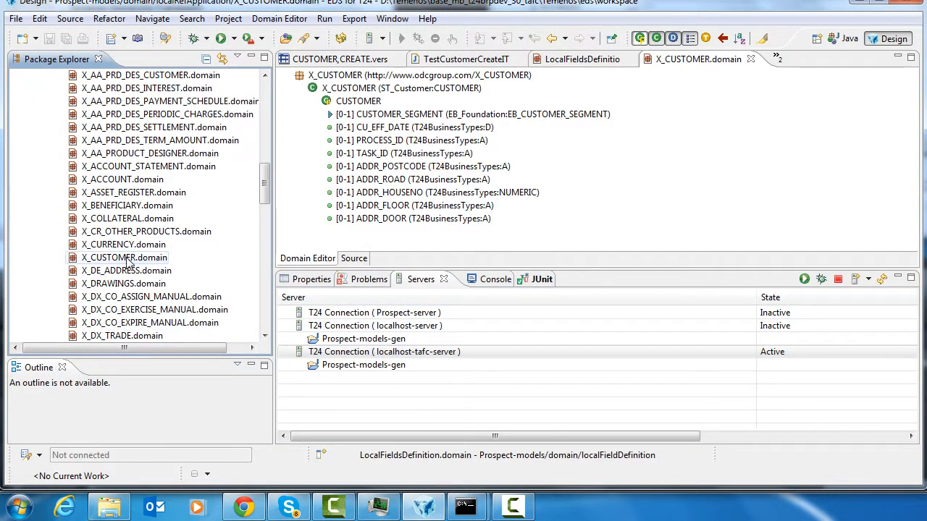
right_click(125, 257)
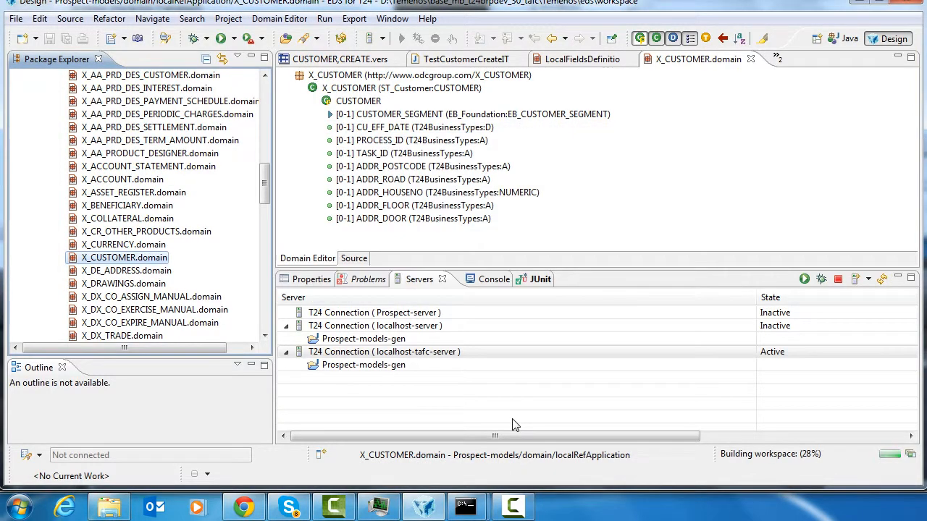
click(487, 279)
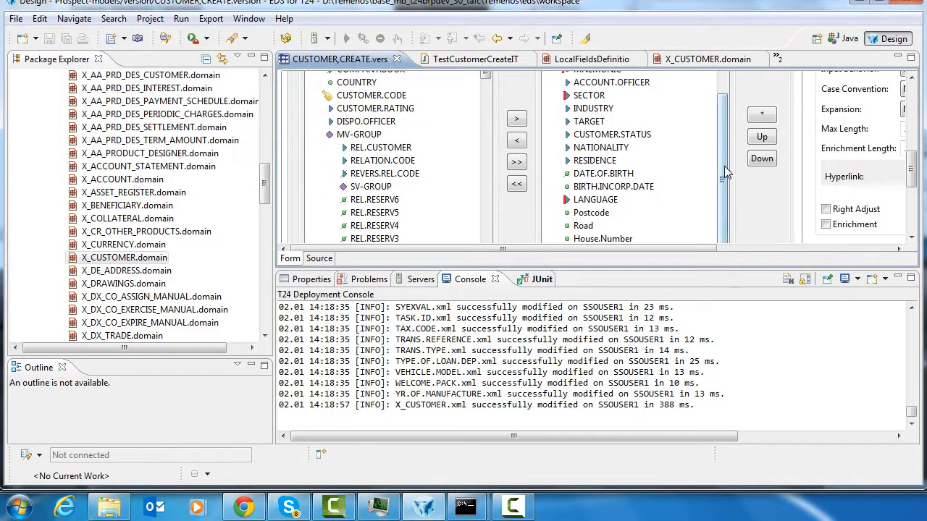
mouse_move(728, 205)
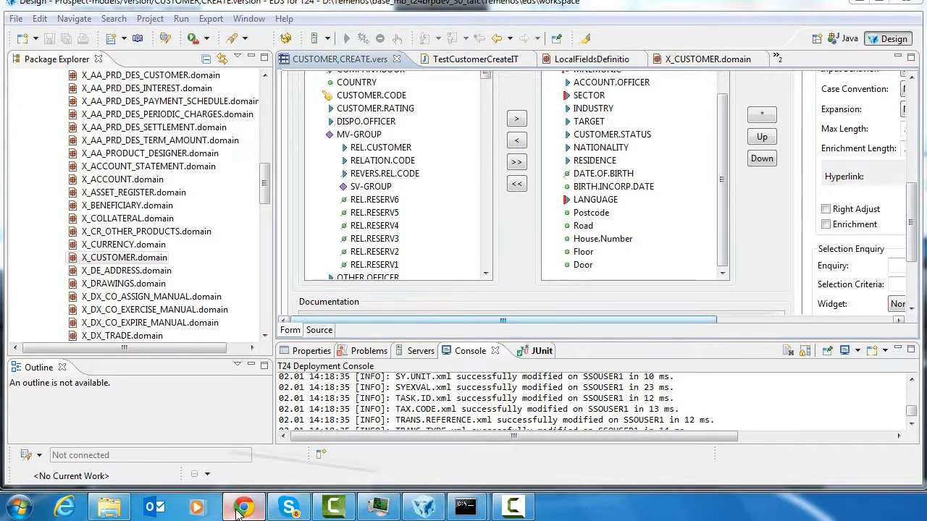
Run the DAWA query vejnavn=Lilledal&husnr=23&etage=1, then change husnr to 23999.
click(244, 507)
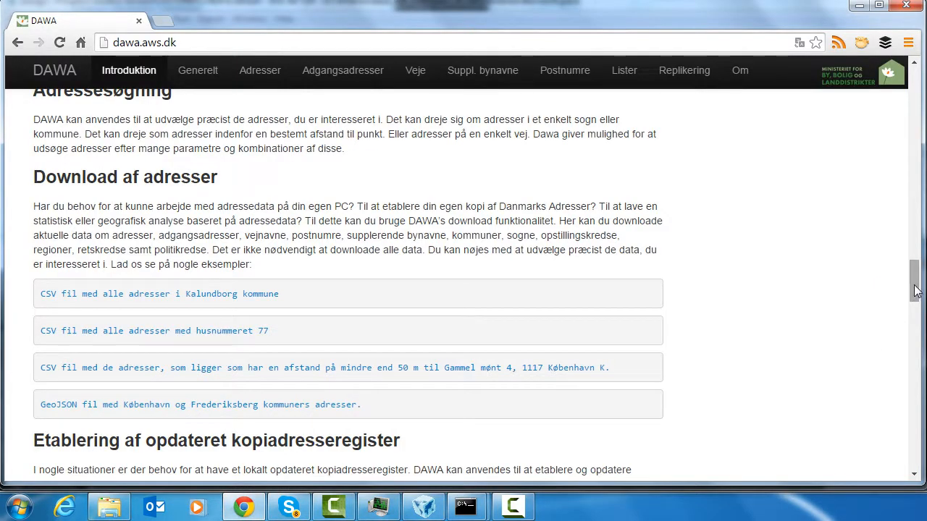
scroll(down, 3)
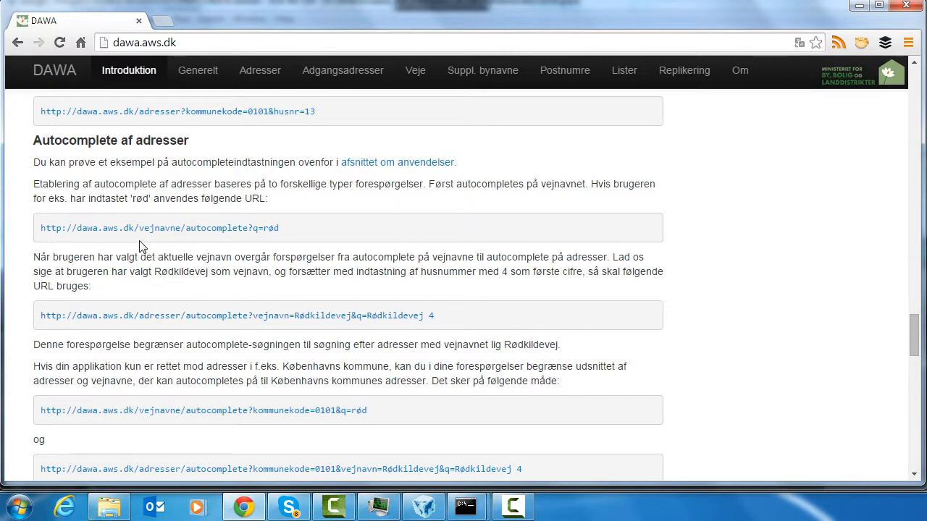
mouse_move(326, 329)
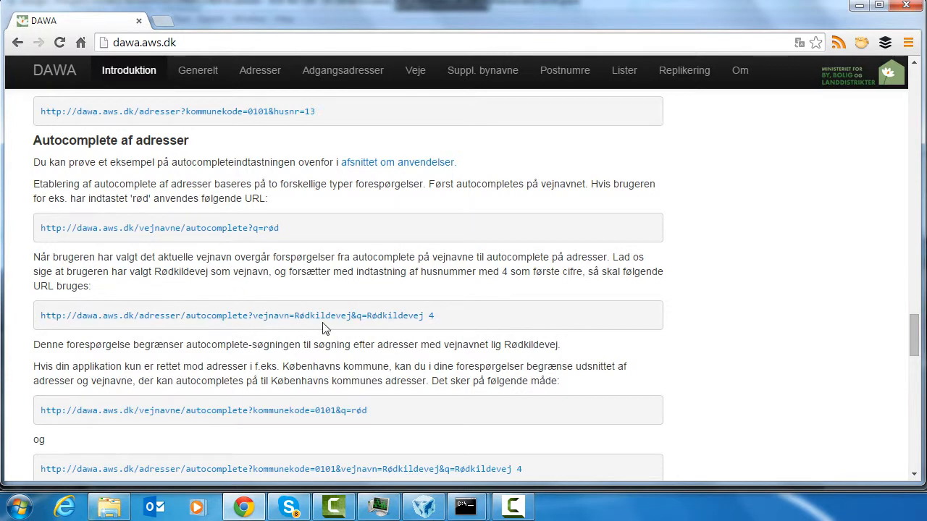
scroll(down, 3)
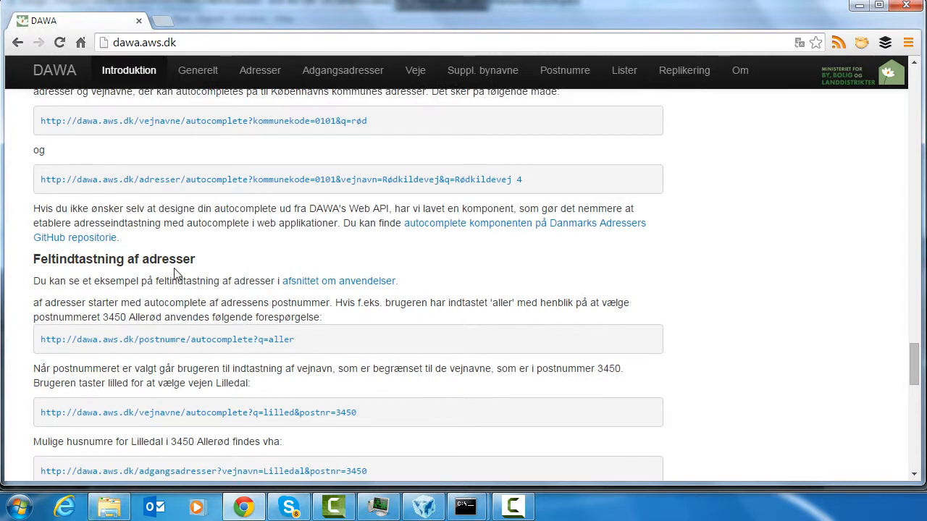
scroll(down, 3)
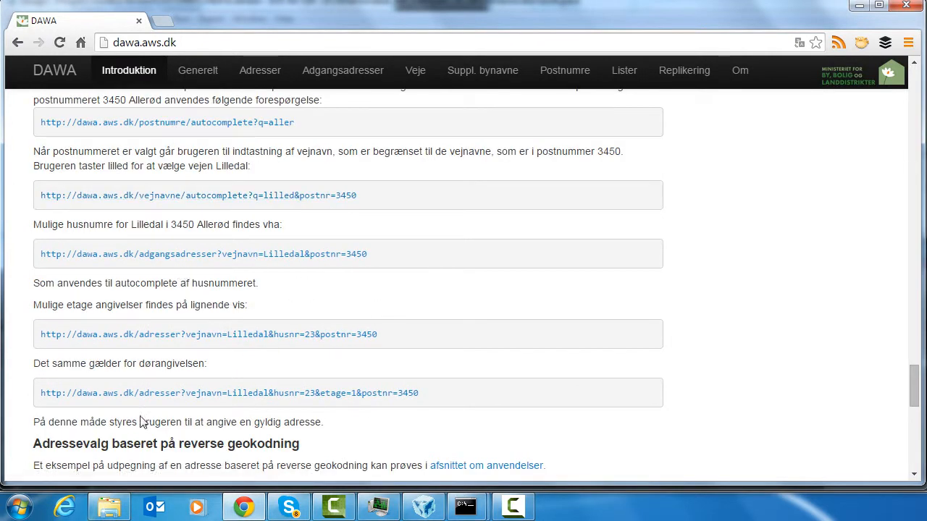
click(218, 393)
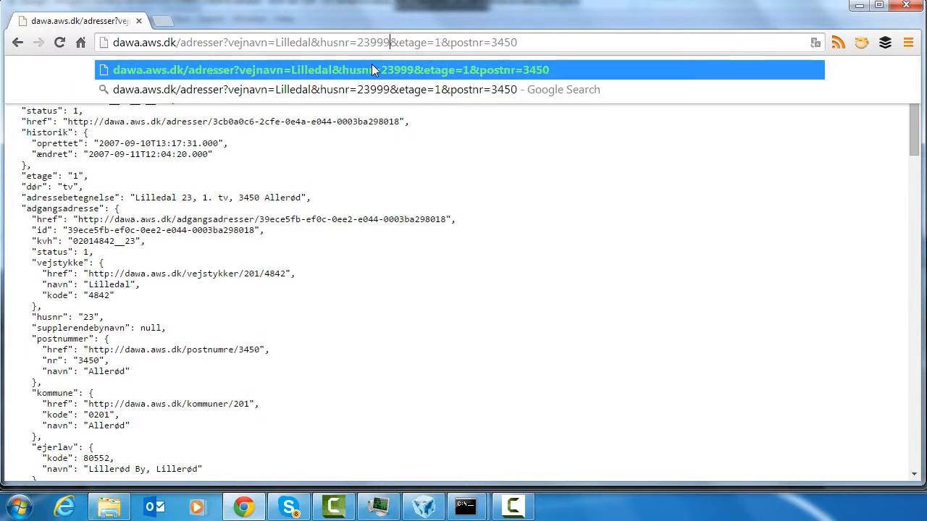
text(9)
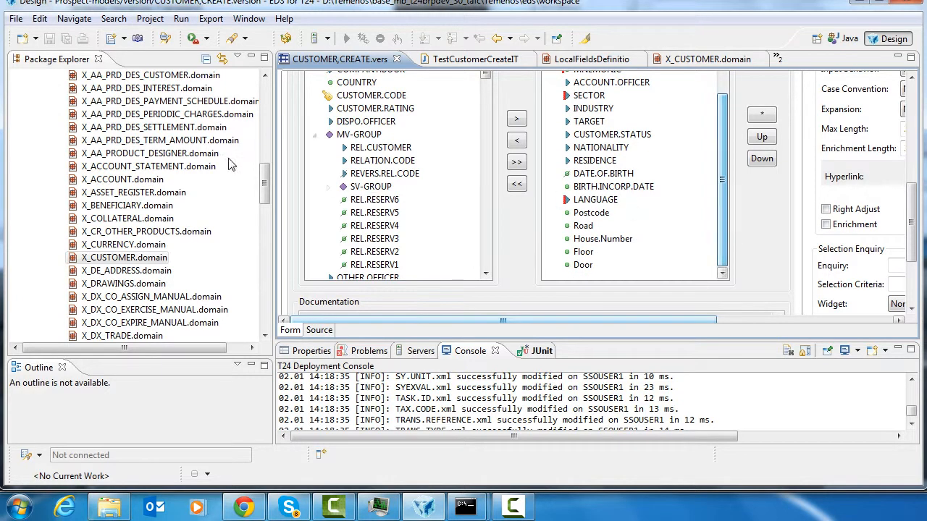
mouse_move(254, 213)
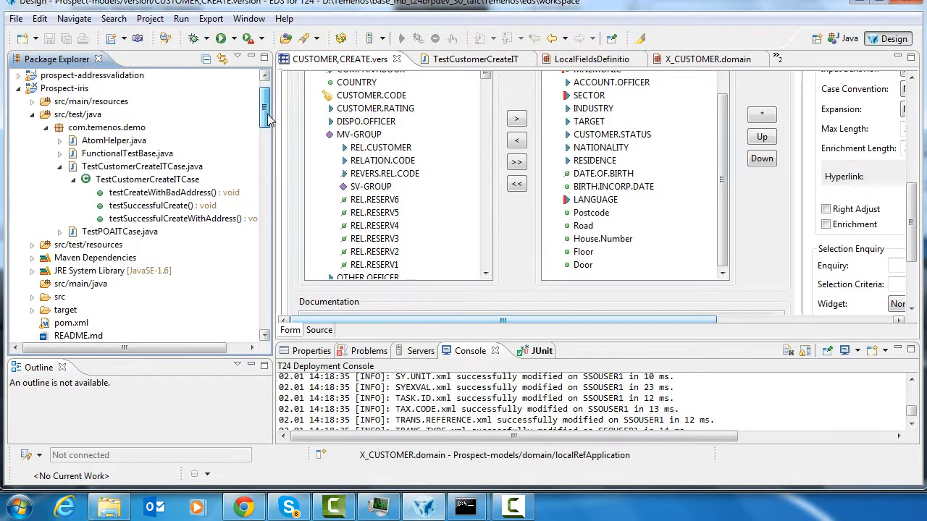
Open testSuccessfulCreateWithAddress and view Postcode 4180, HouseNumber 1, Floor 1, Door 13.
double_click(177, 218)
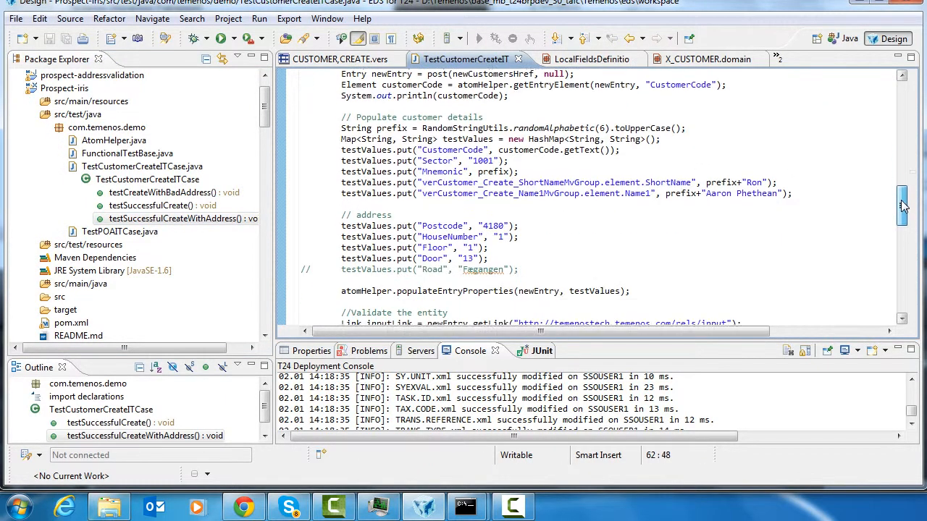
scroll(down, 3)
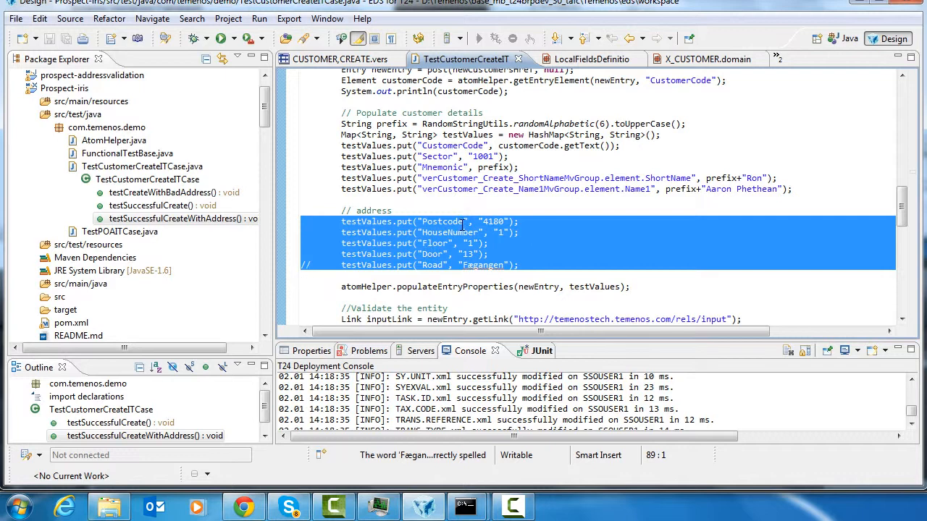
mouse_move(538, 190)
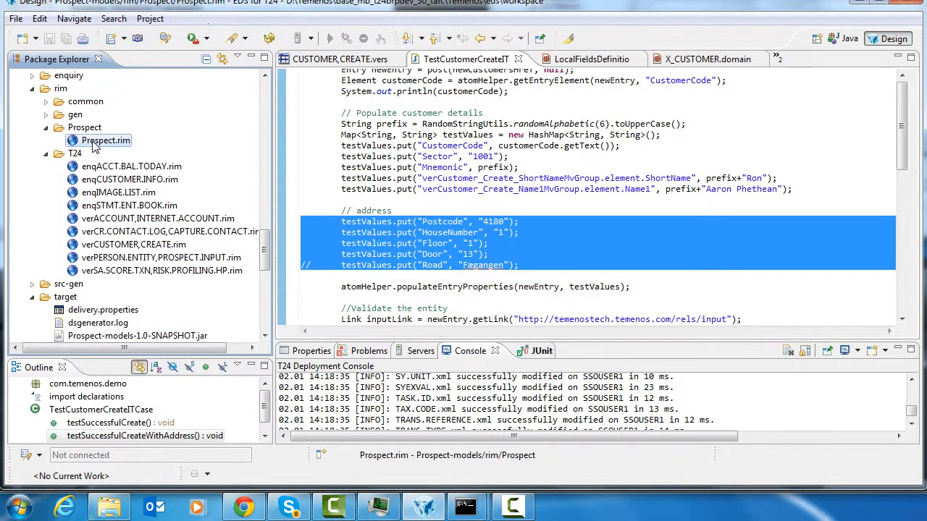
Trace verCustomer_Create_input's ValidateAddress command to its 'command ValidateAddress' declaration in verCUSTOMER,CREATE.rim.
double_click(105, 140)
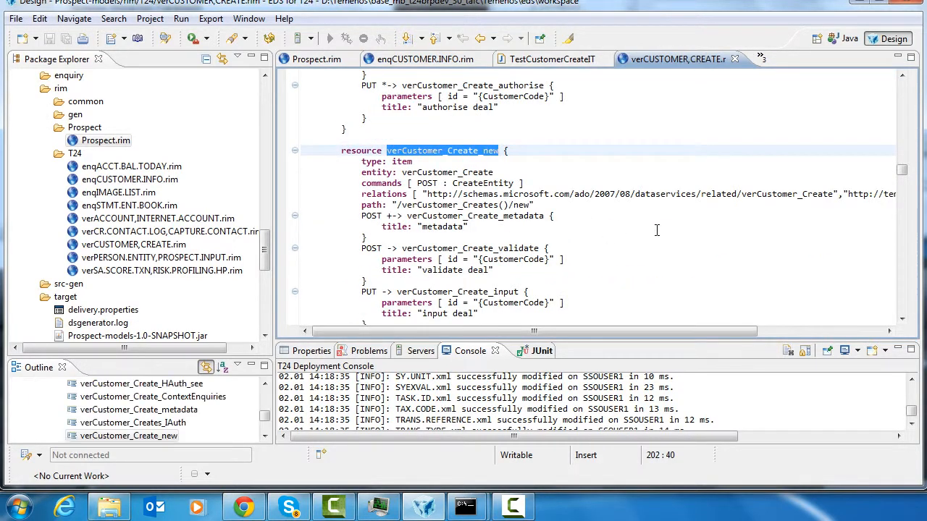
scroll(down, 3)
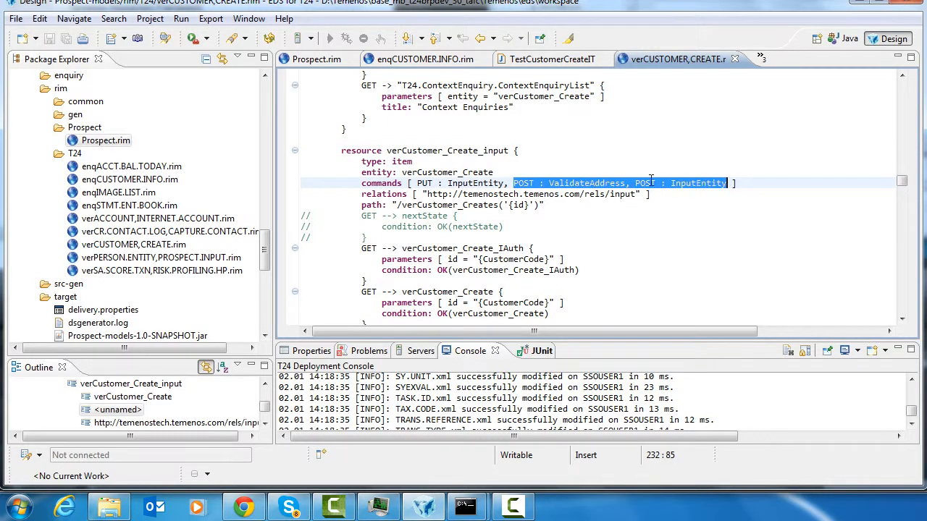
click(404, 173)
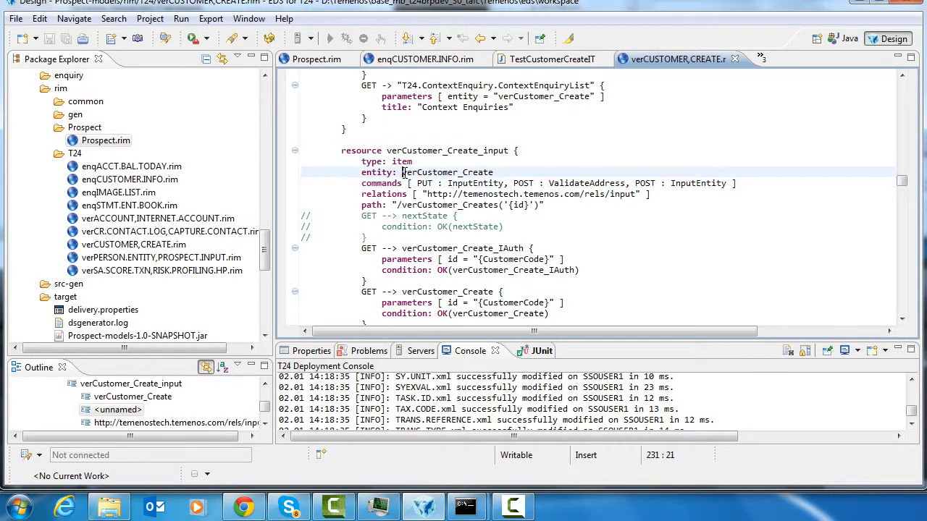
double_click(446, 172)
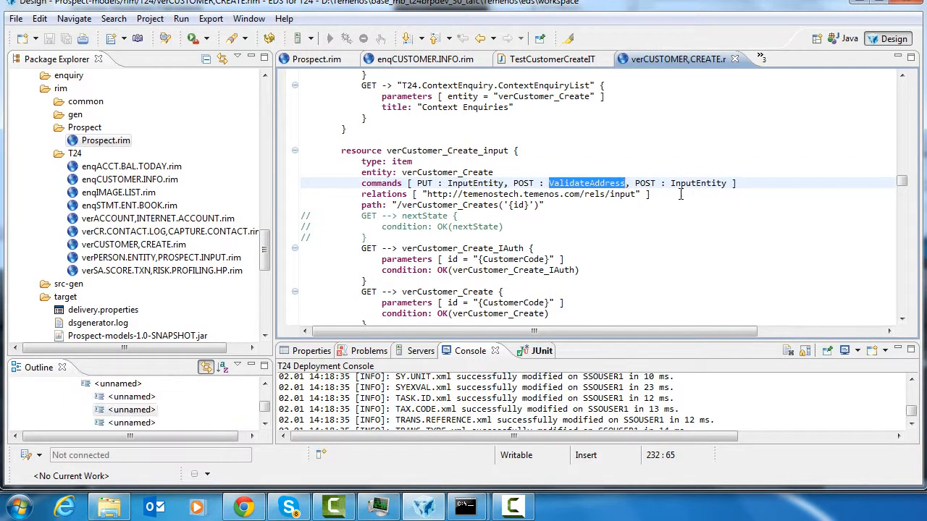
double_click(697, 183)
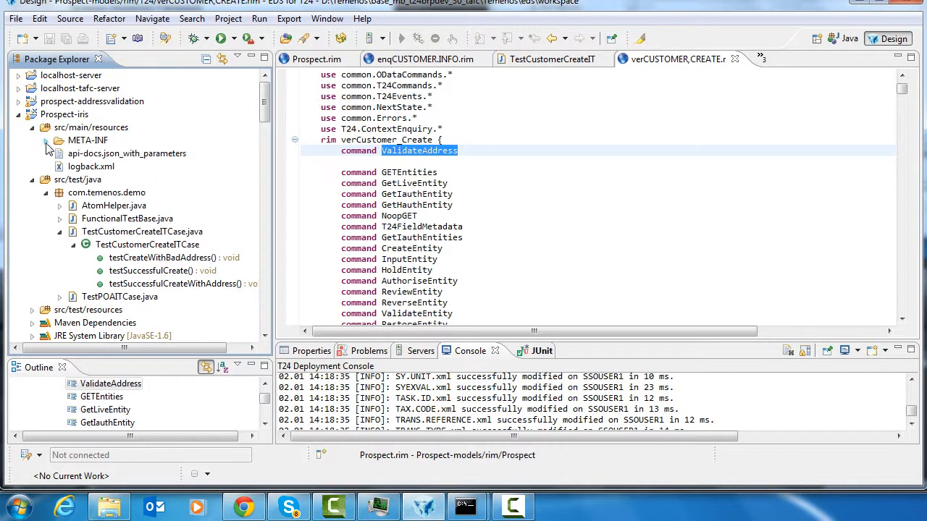
Find the ValidateAddress bean in spring-beans.xml by searching for 'Vali'.
double_click(115, 166)
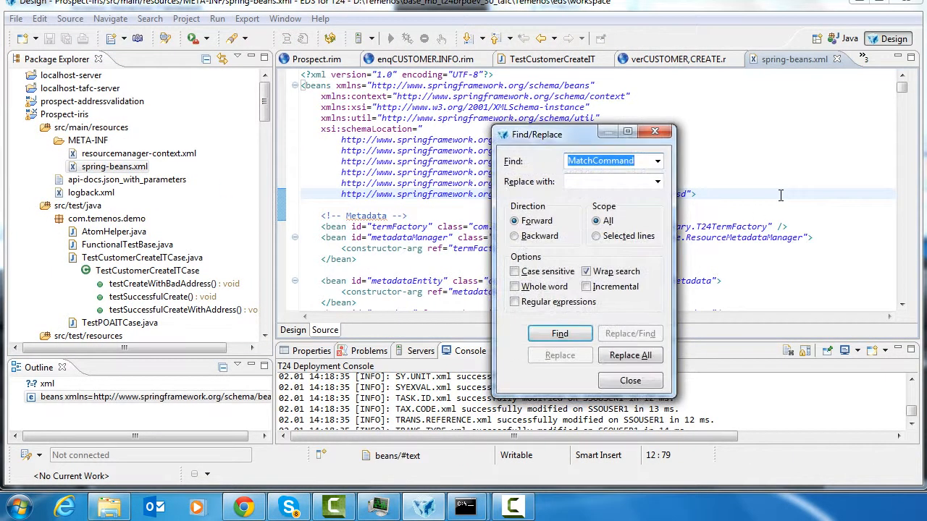
text(ValidateAdd)
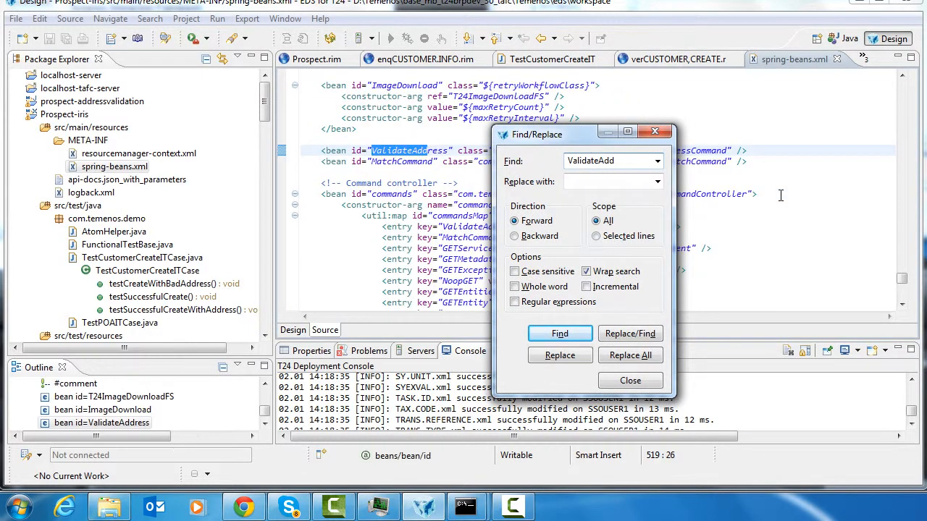
click(630, 380)
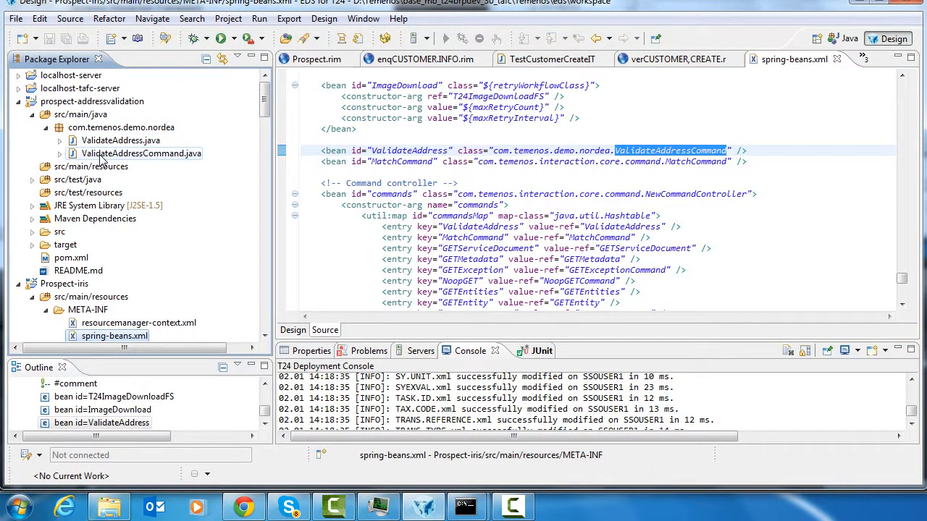
Open ValidateAddressCommand.java and ValidateAddress.java and scroll through the dawa.aws.dk/adresser query code.
double_click(141, 153)
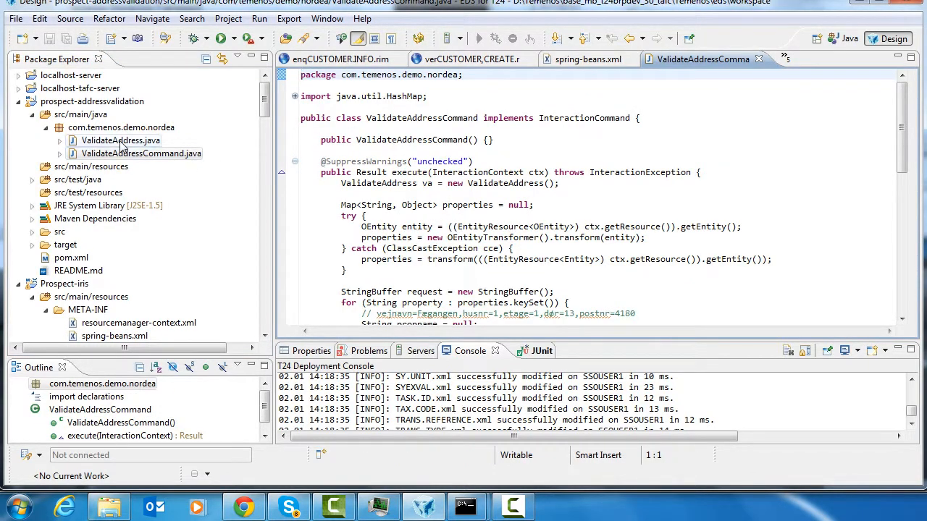
double_click(121, 140)
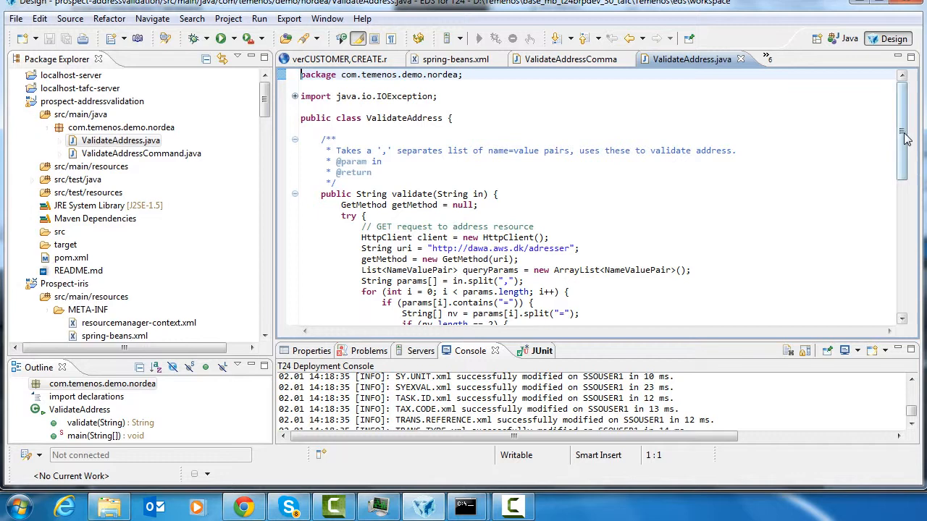
scroll(down, 3)
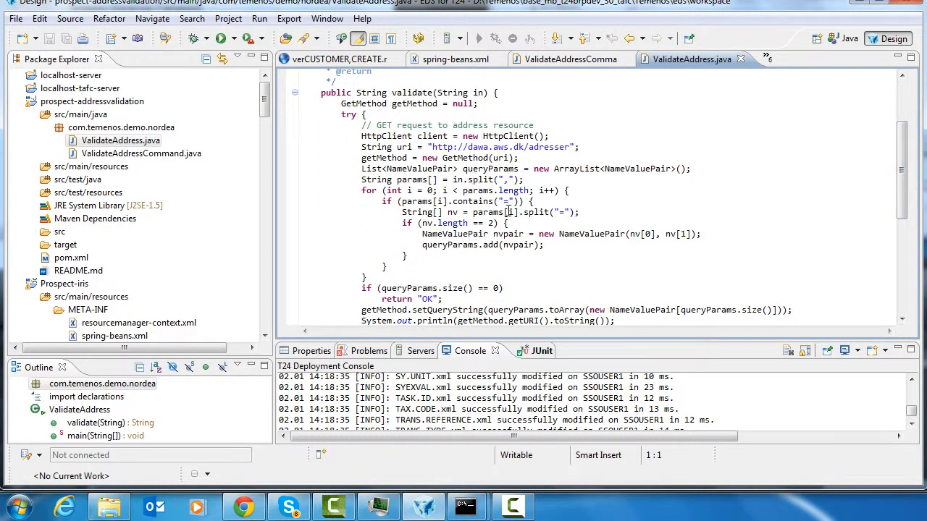
mouse_move(456, 332)
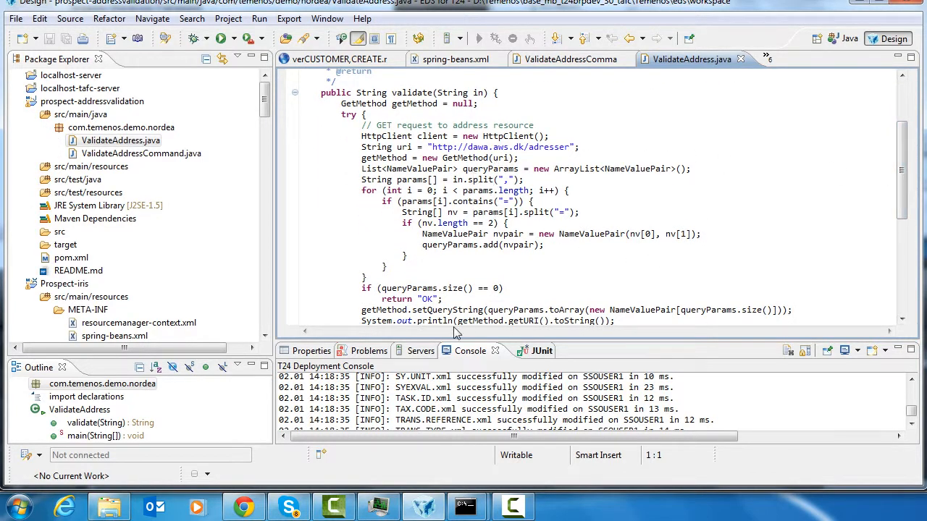
mouse_move(902, 181)
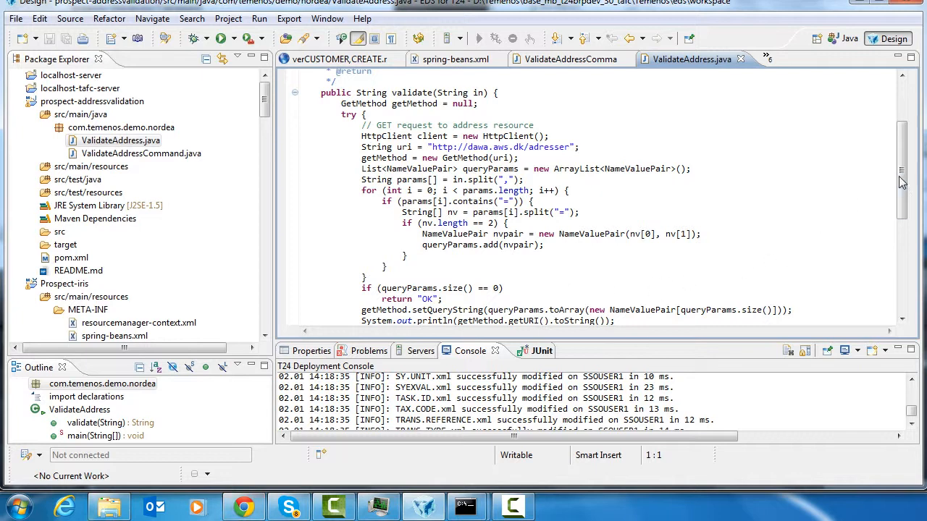
scroll(down, 3)
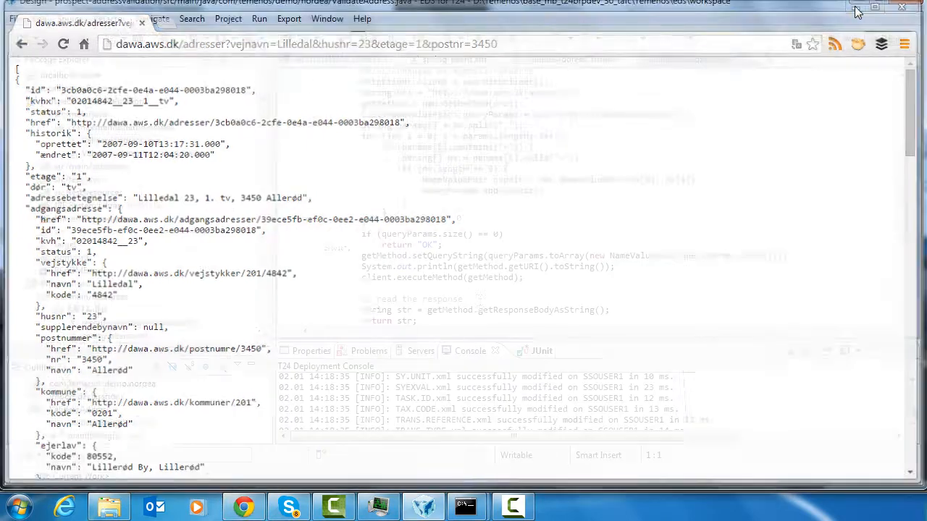
Close the DAWA results page and return to verCUSTOMER,CREATE.rim via the ValidateAddress.java tab.
click(858, 9)
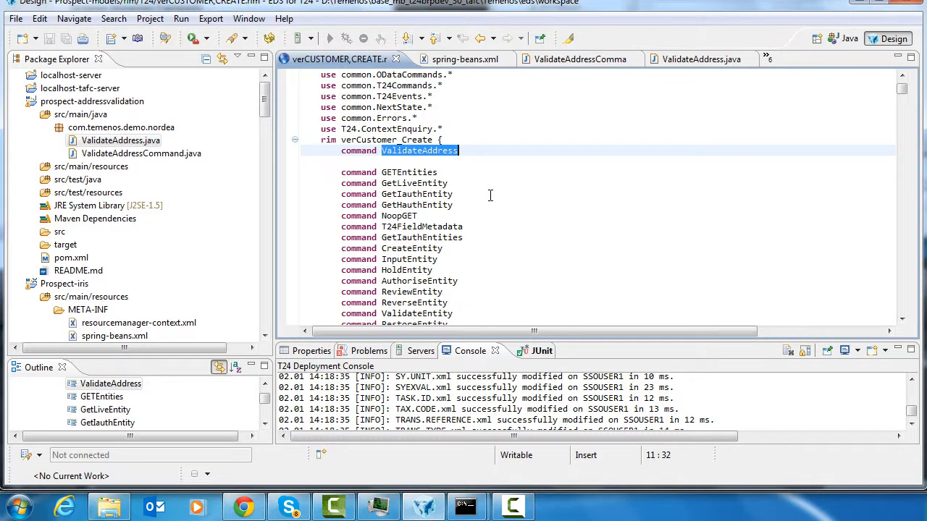
click(691, 59)
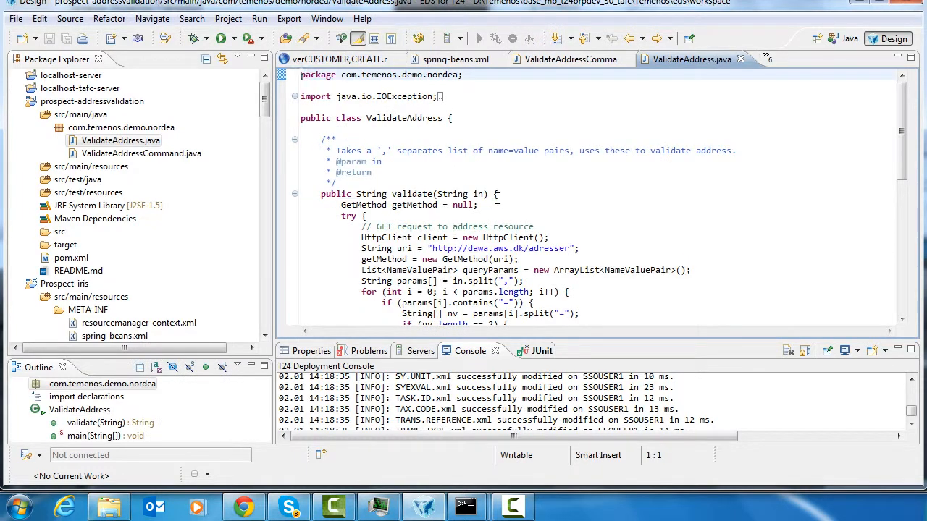
click(340, 58)
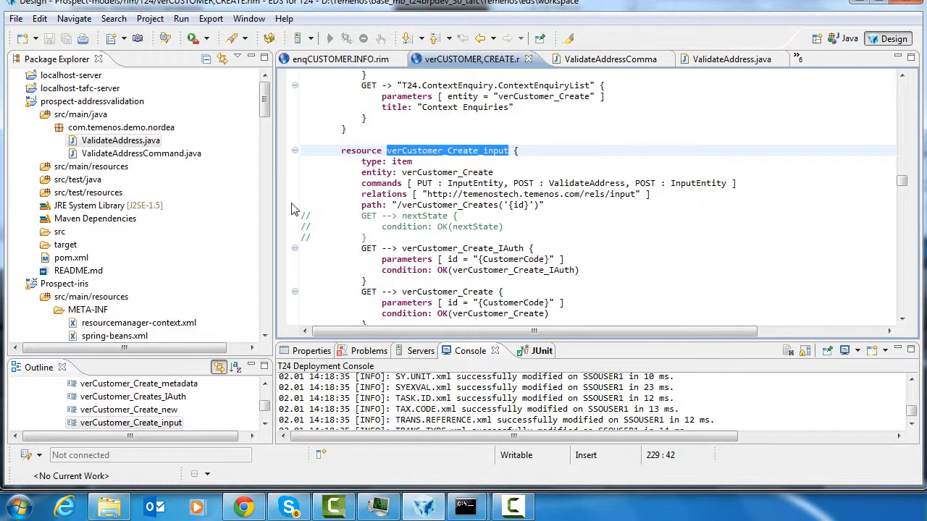
mouse_move(620, 67)
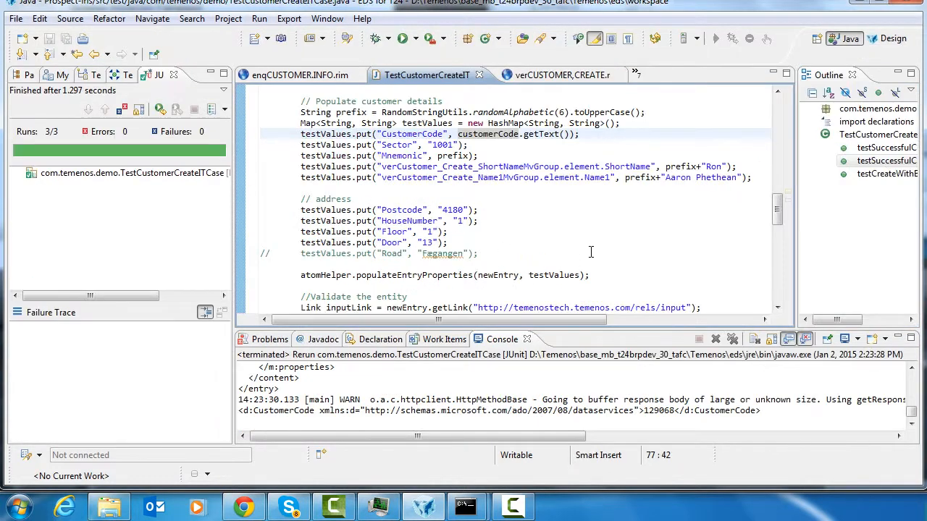
mouse_move(431, 232)
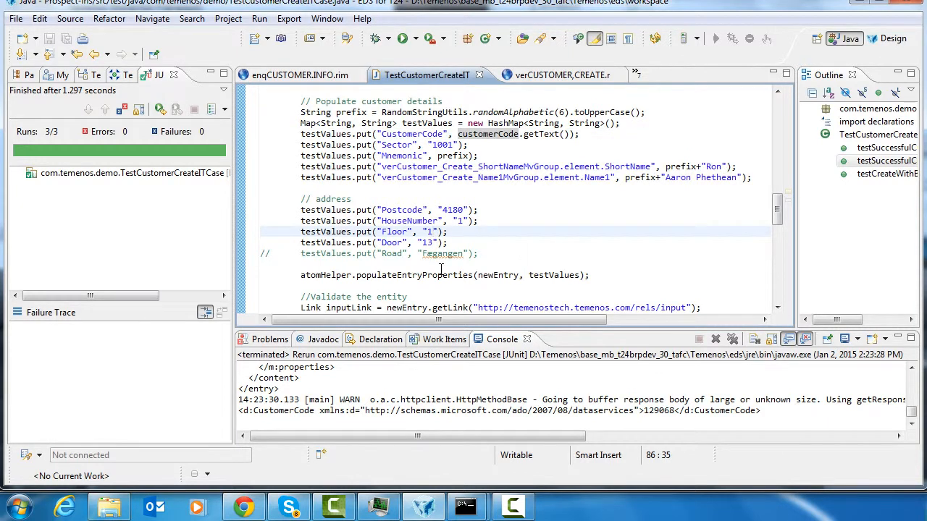
Set Floor to 9999 to see the test fail, restore it to 1, then view DAWA results.
text(9999)
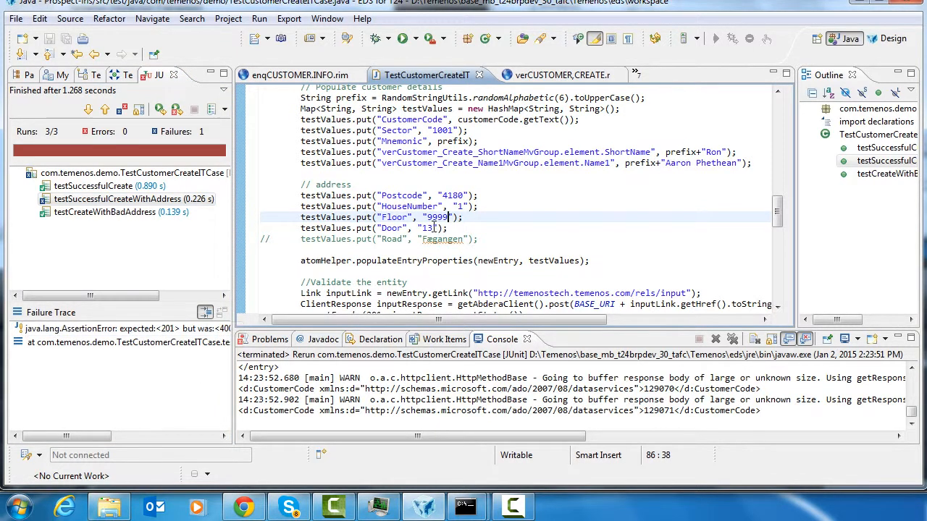
text(1)
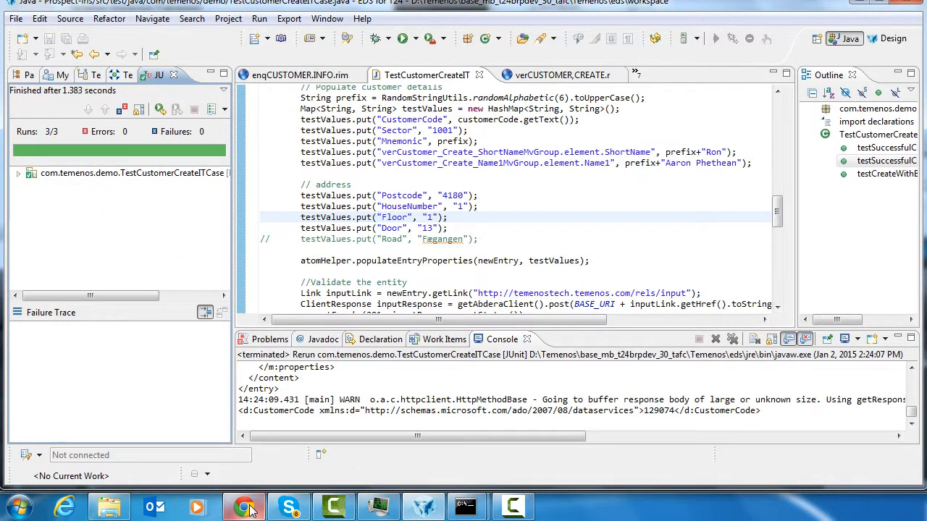
click(242, 506)
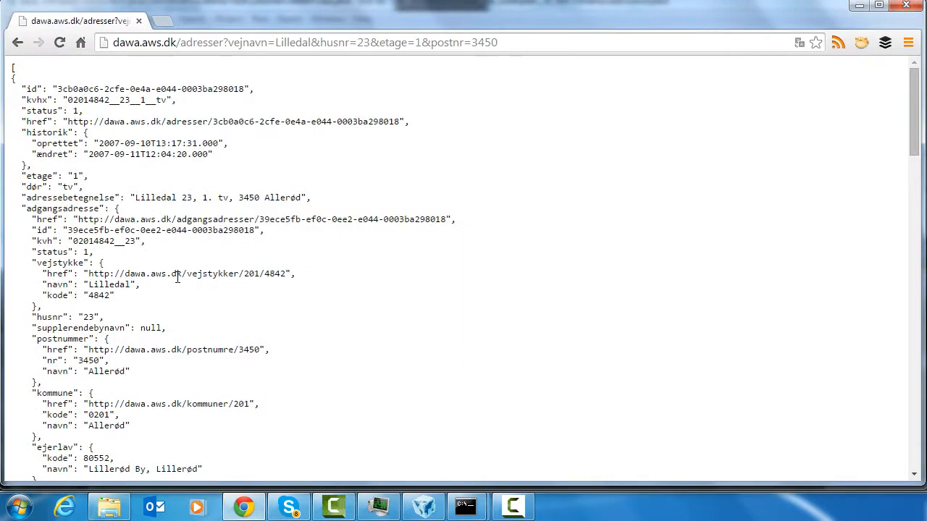
mouse_move(196, 311)
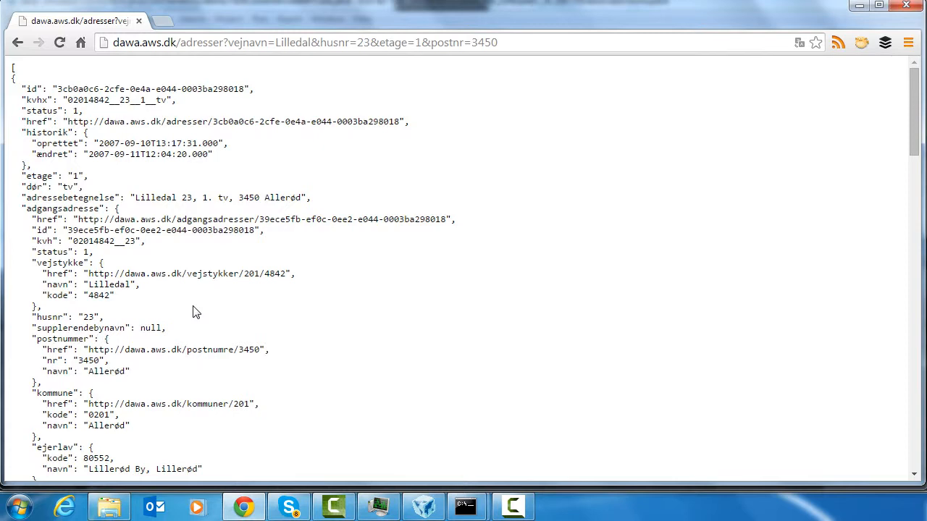
mouse_move(847, 58)
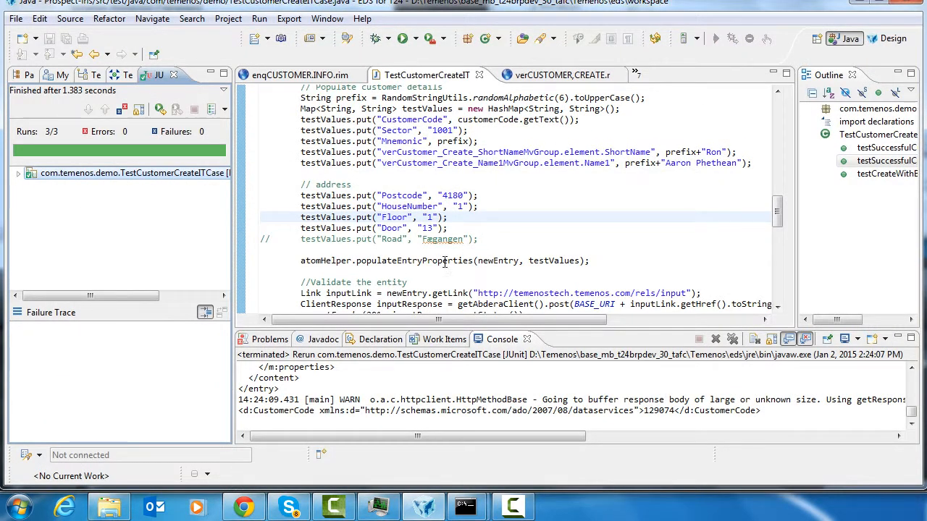
mouse_move(441, 261)
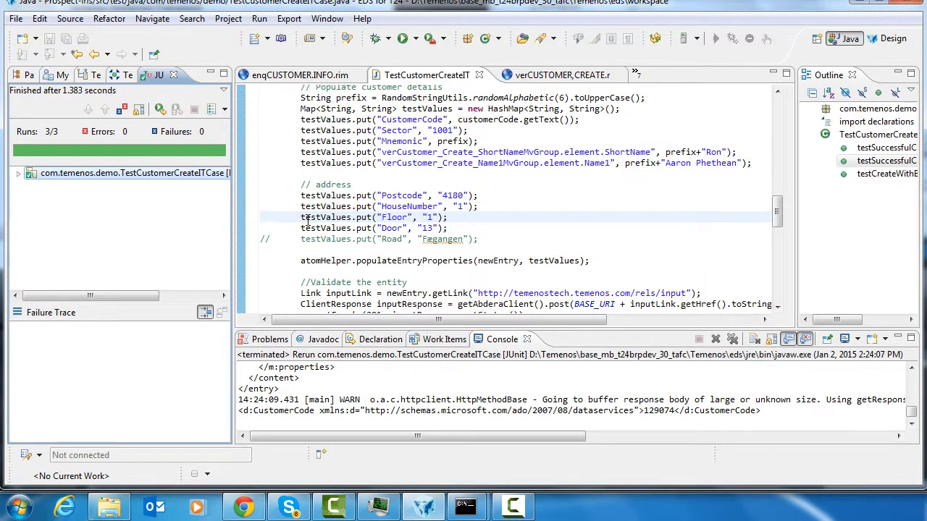
mouse_move(336, 227)
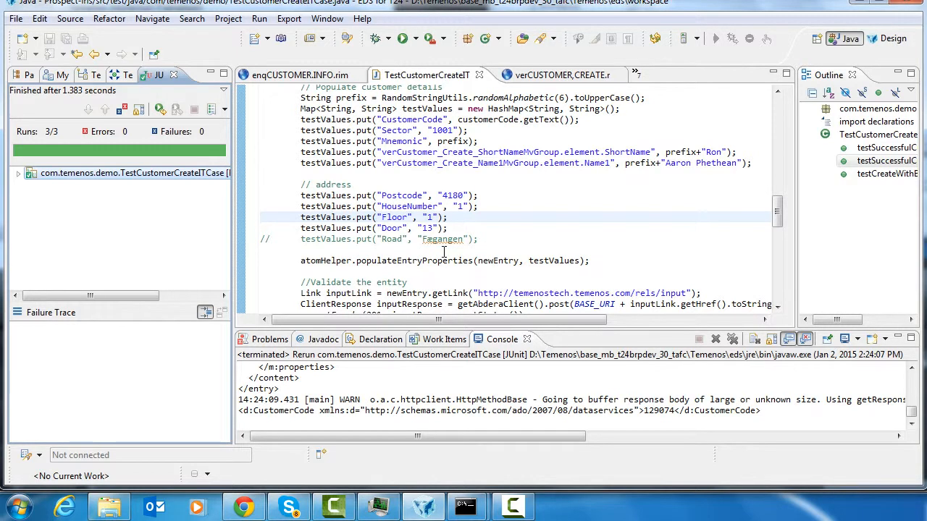
mouse_move(303, 457)
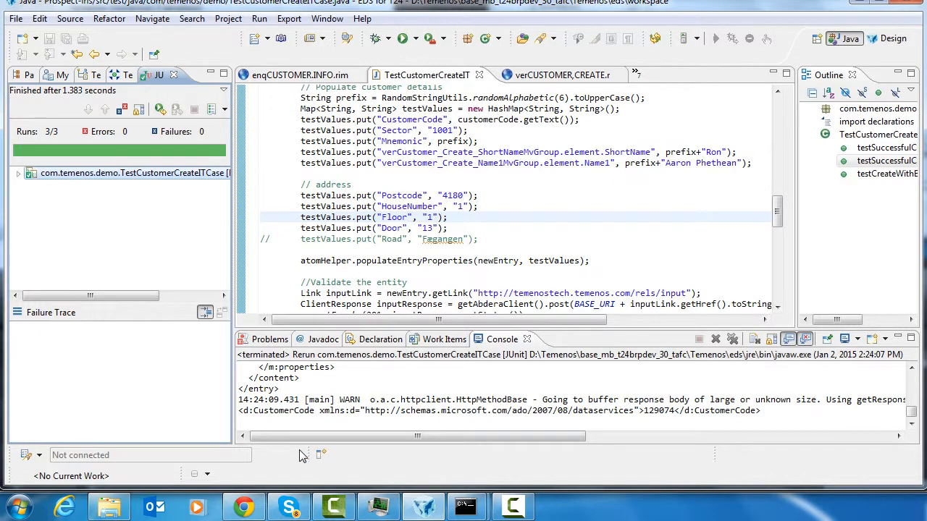
mouse_move(320, 470)
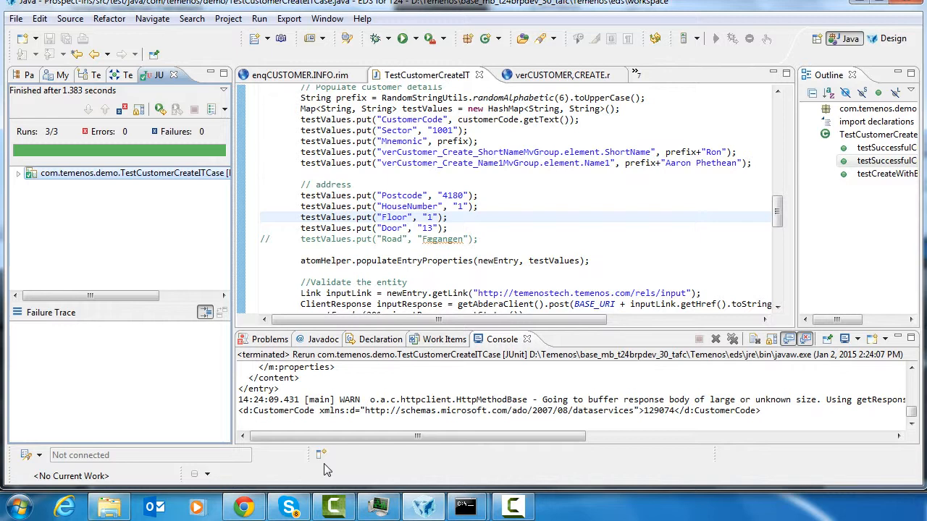
mouse_move(577, 55)
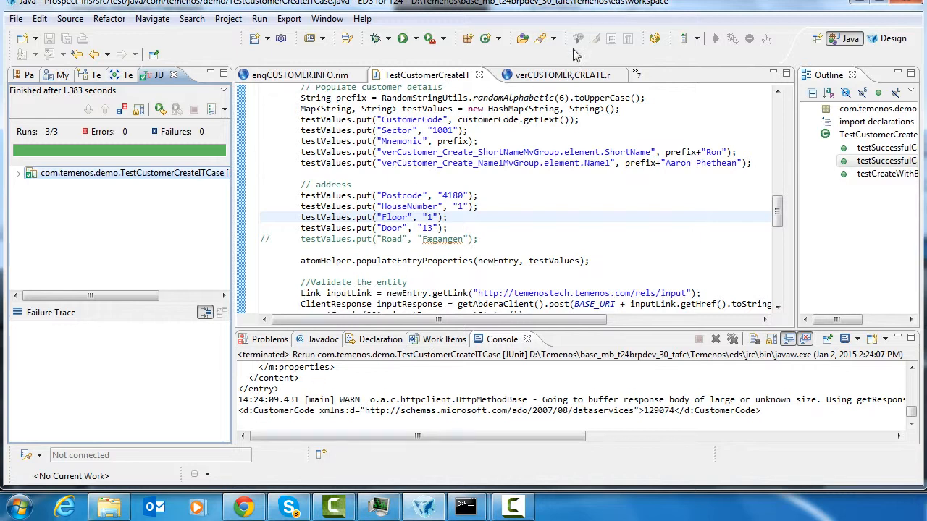
Show verCustomer_Create_input and its ValidateAddress POST command in the verCUSTOMER,CREATE.rim editor.
click(551, 75)
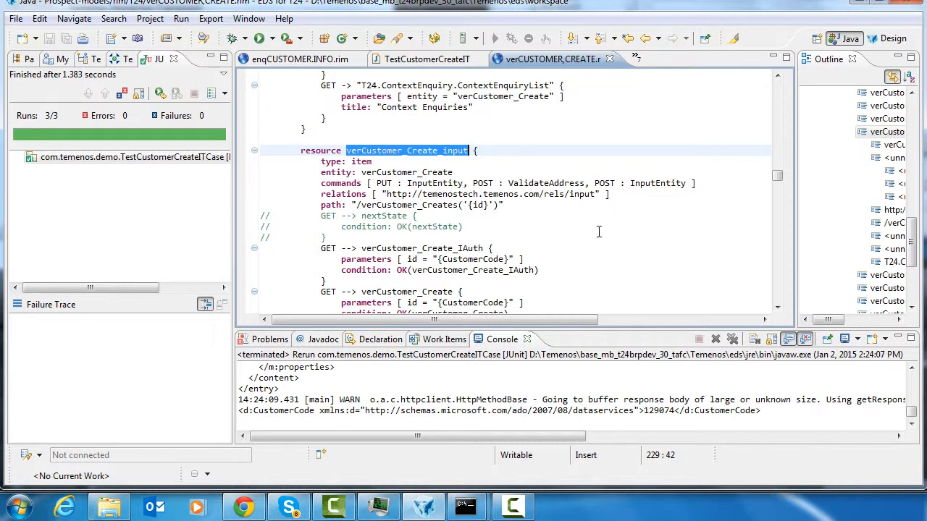
mouse_move(605, 236)
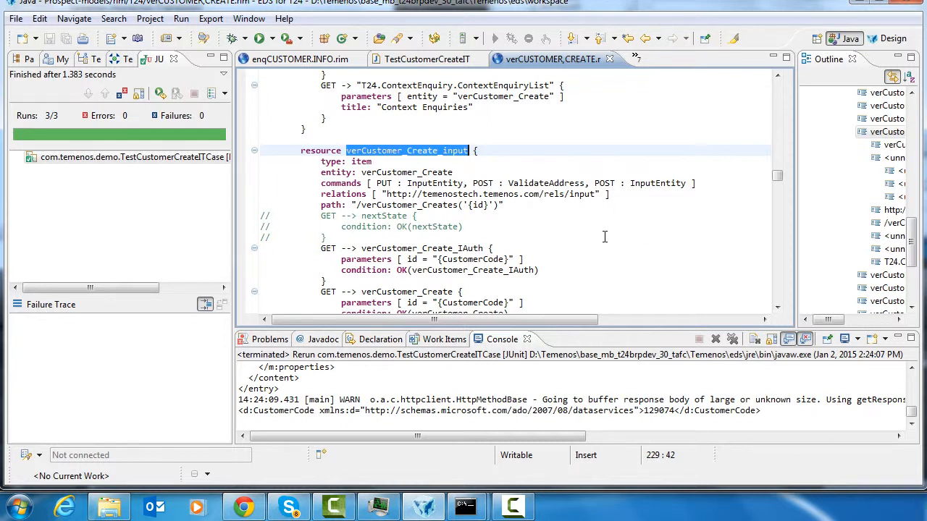